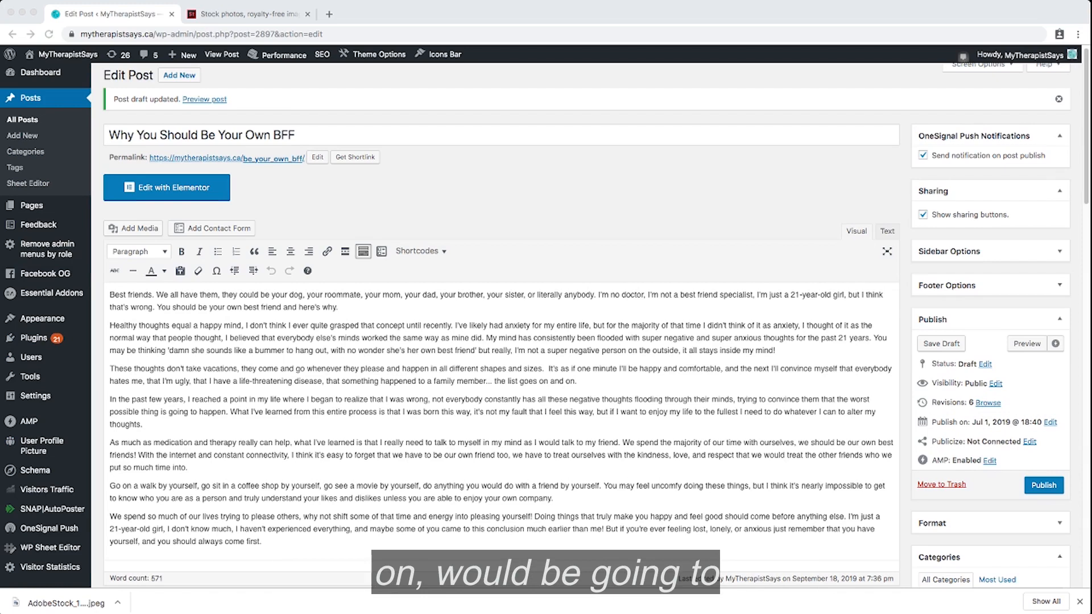
Search Adobe Stock for 'self care' images.
left_click(247, 14)
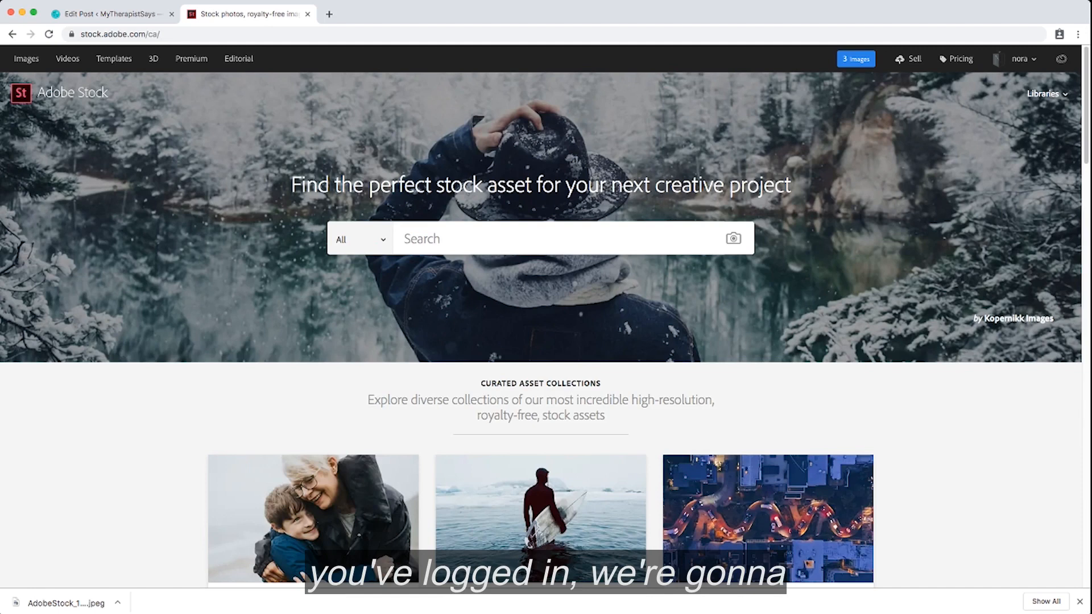
type("self")
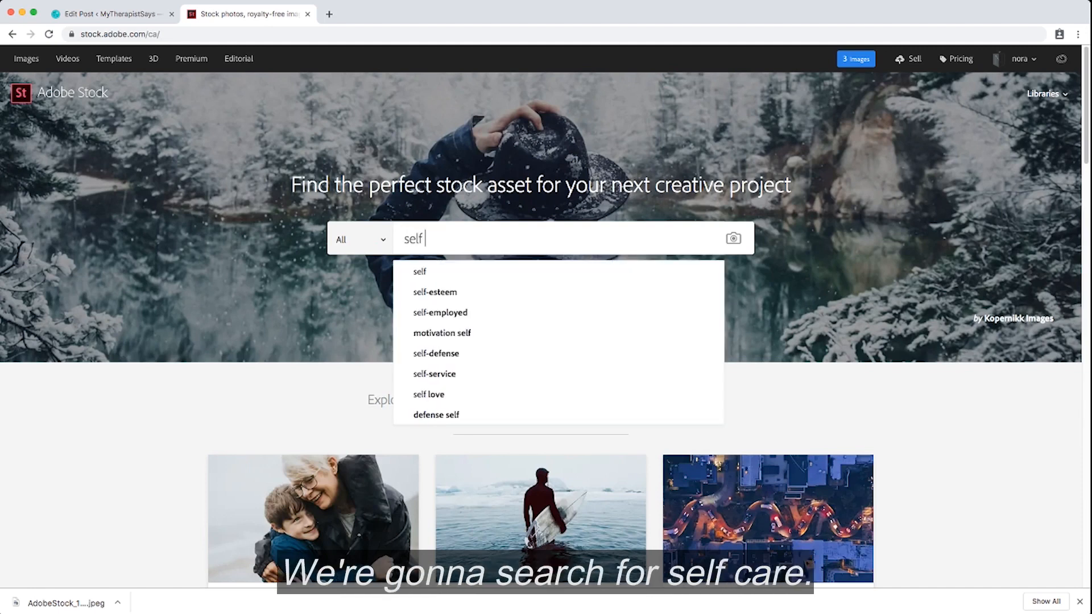
type("care")
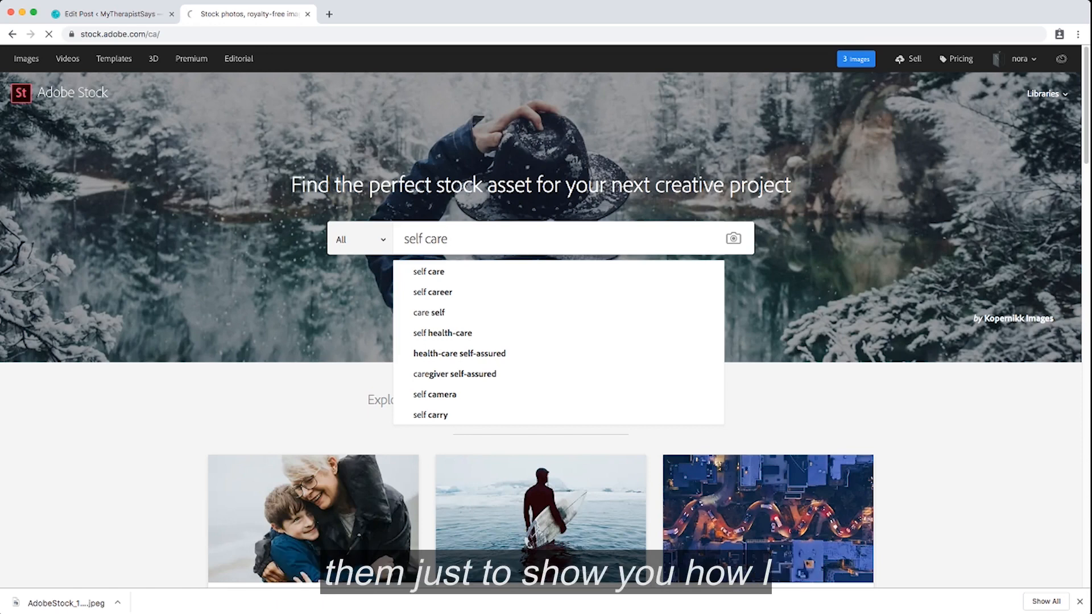
Filter the 'self care' results to photos and re-download the striped-top woman photo.
left_click(428, 272)
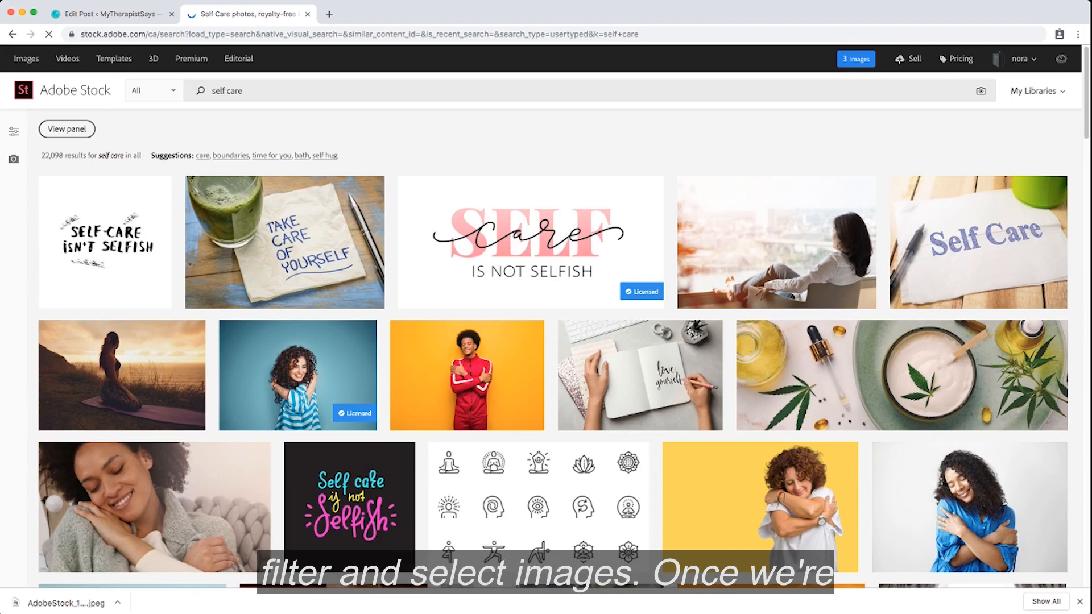
left_click(66, 129)
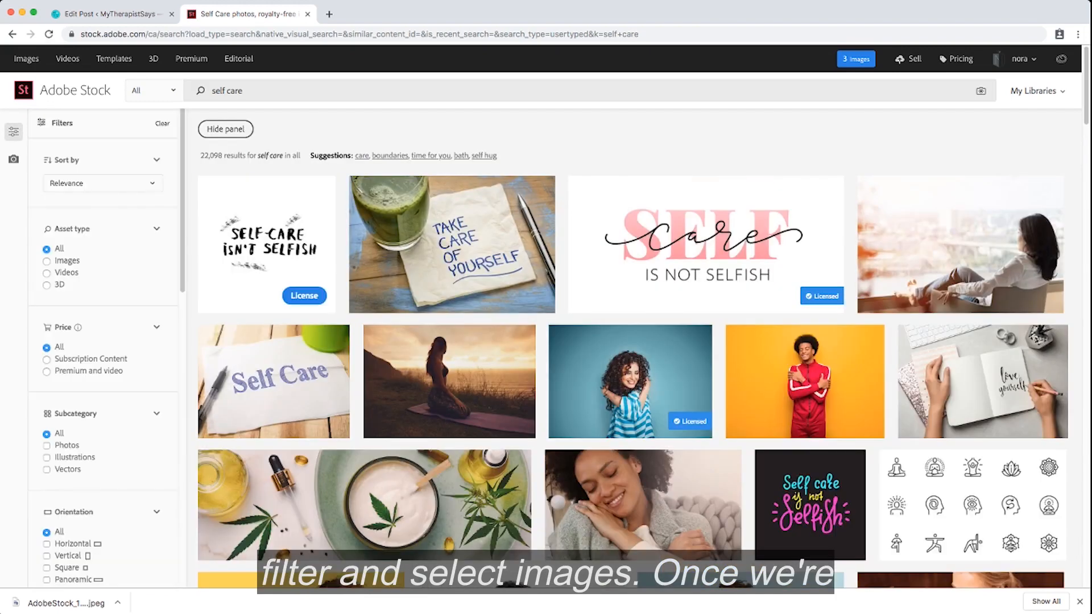
left_click(47, 261)
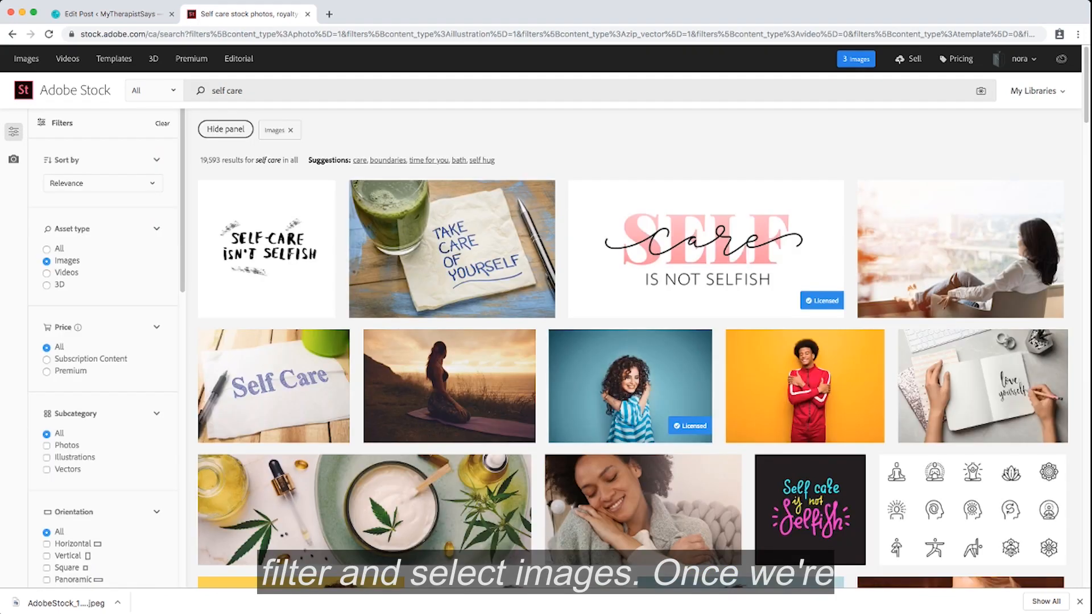
left_click(67, 444)
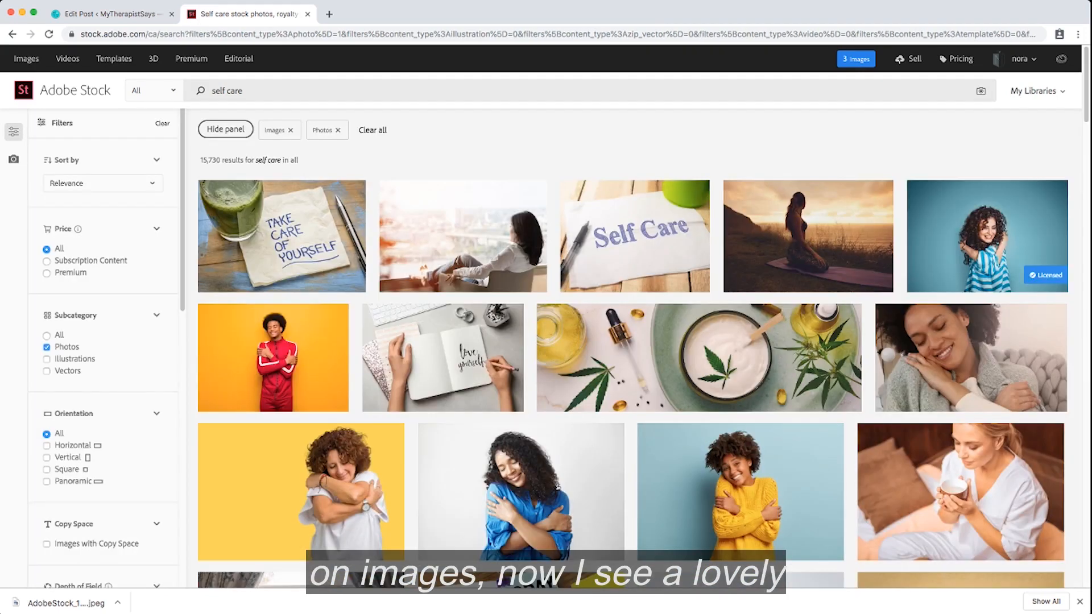
mouse_move(986, 236)
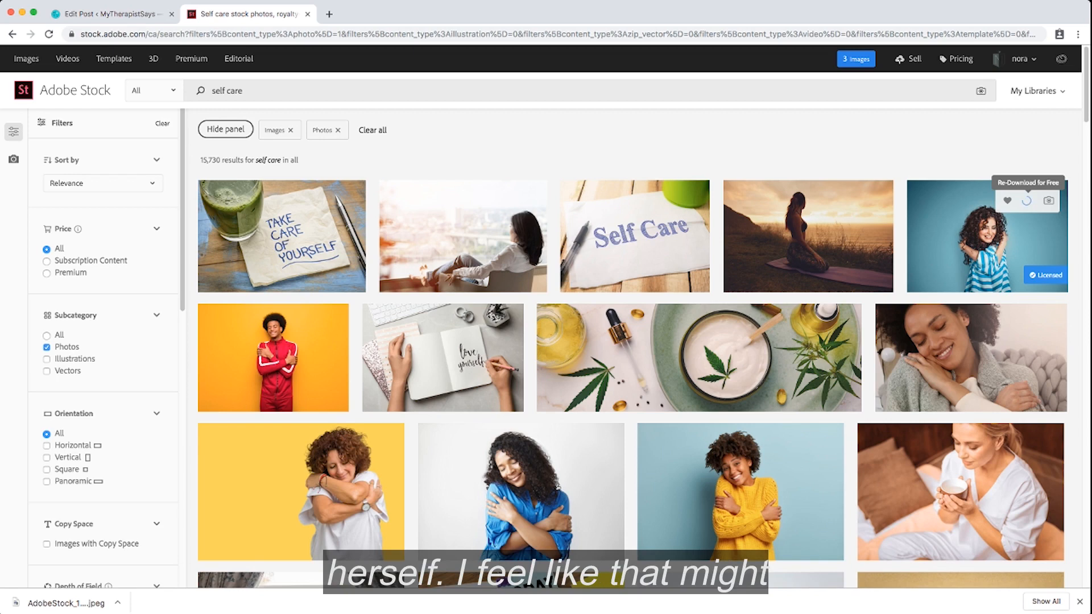
left_click(1026, 200)
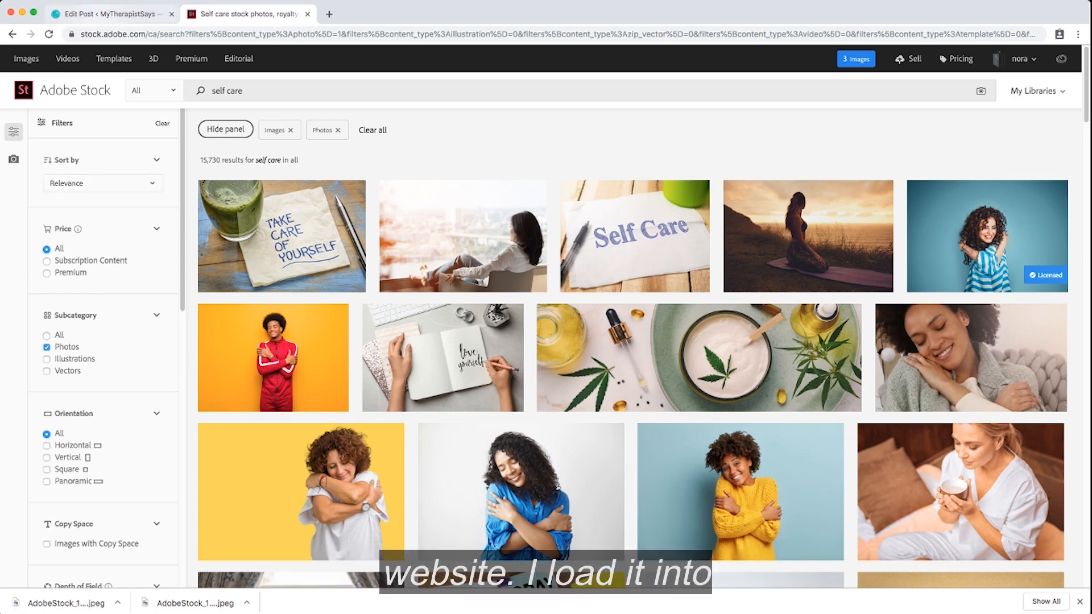
Upload the striped-top woman photo and set it as the post's featured image.
left_click(108, 14)
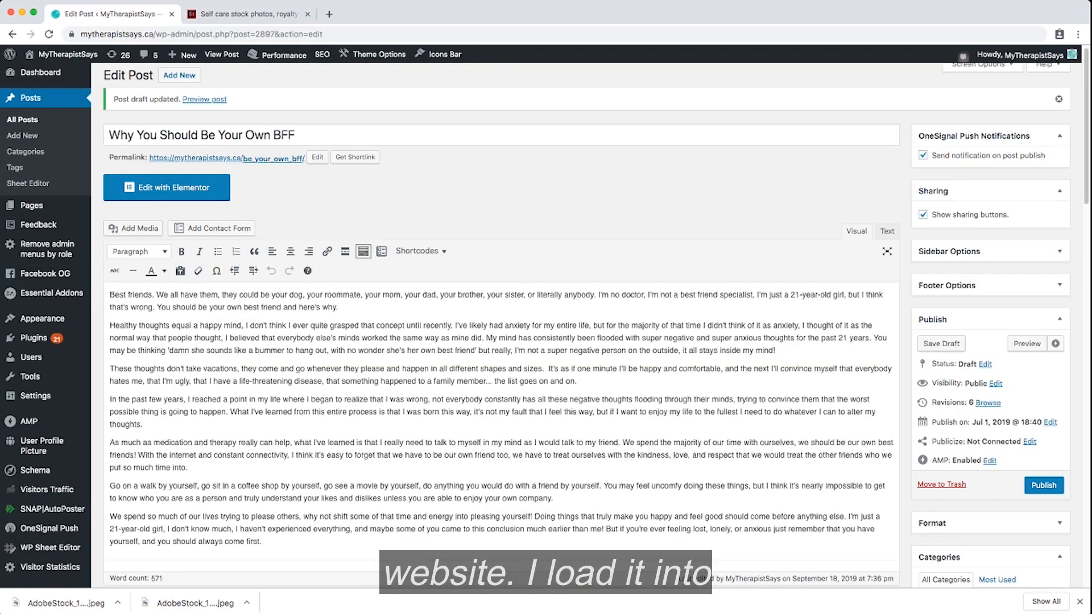
scroll("down", 3)
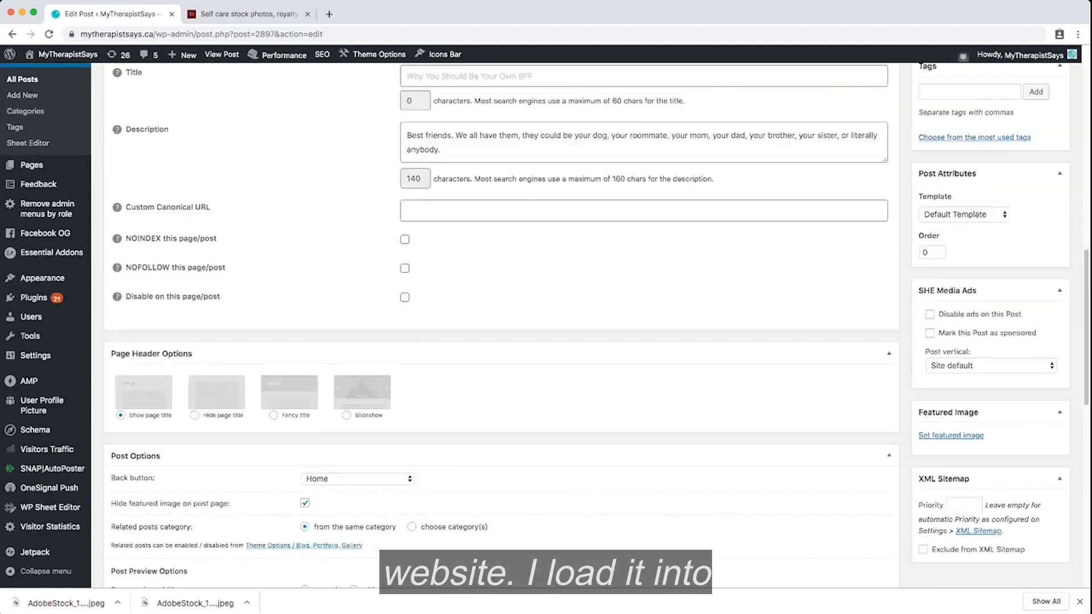
left_click(950, 435)
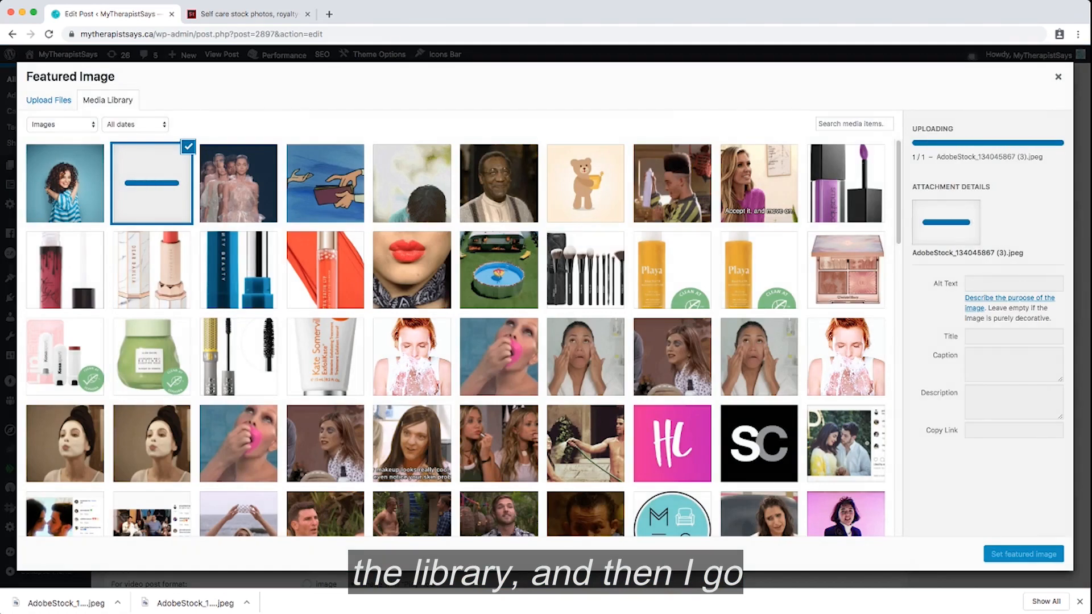
left_click(1022, 554)
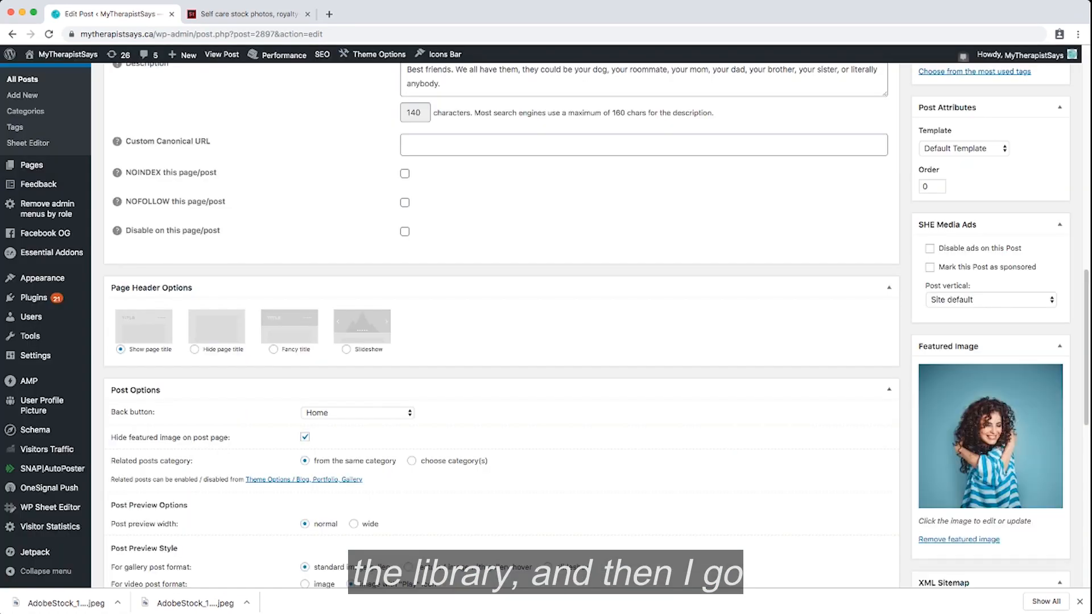
left_click(247, 14)
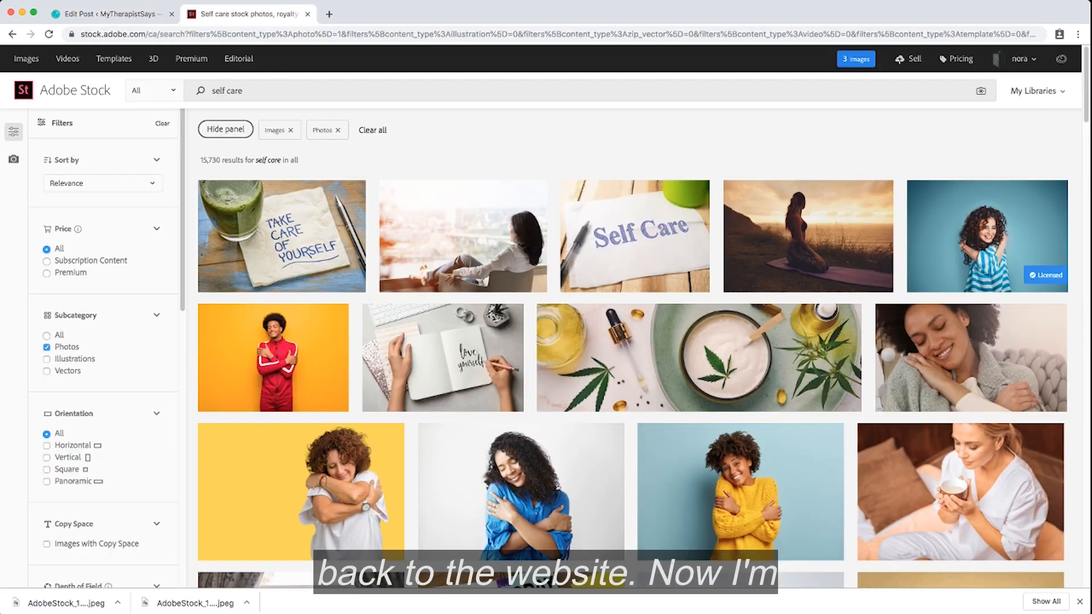
mouse_move(461, 236)
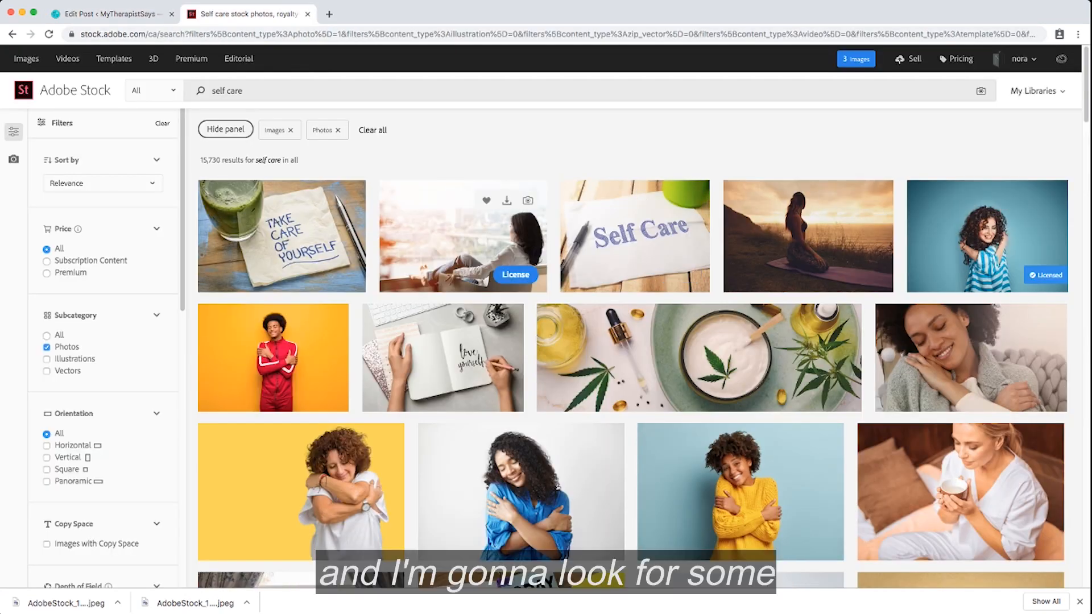
Re-download the pink paper heart 'yourself' photo from the results.
scroll("down", 3)
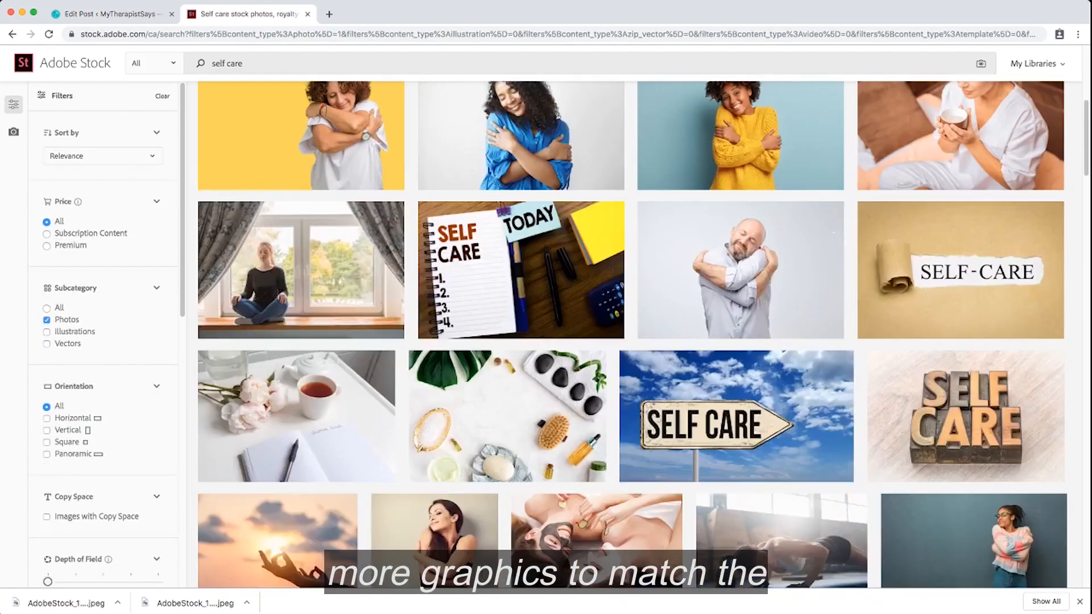
scroll("down", 3)
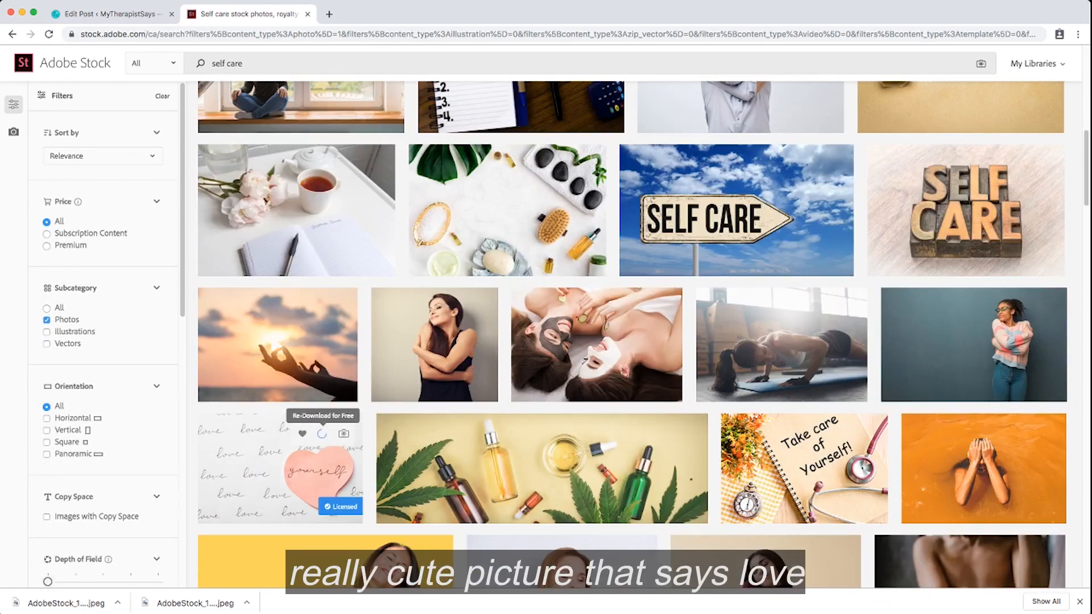
left_click(323, 433)
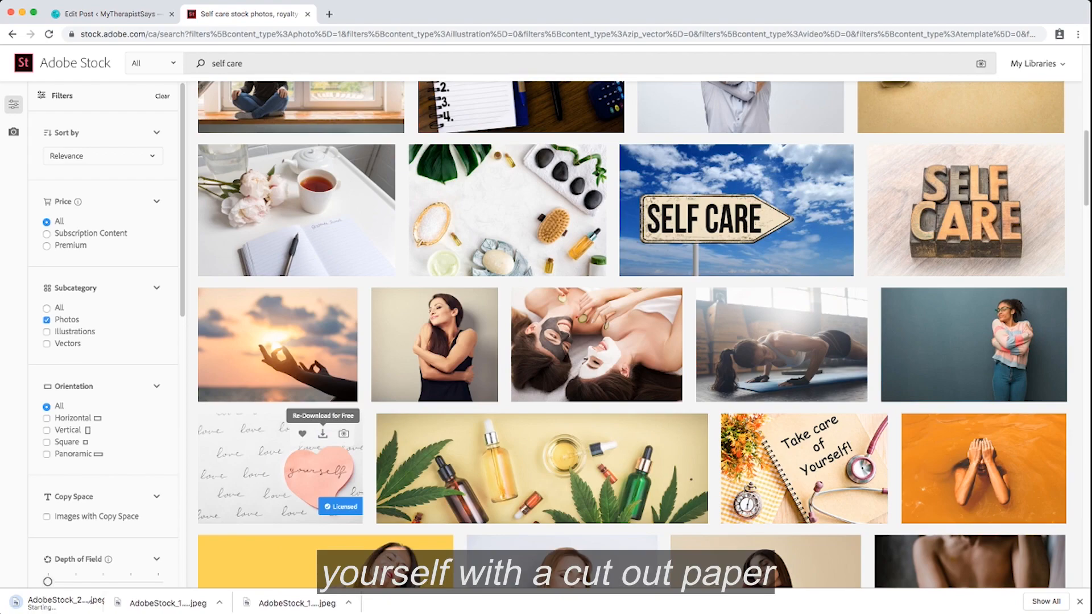
left_click(108, 13)
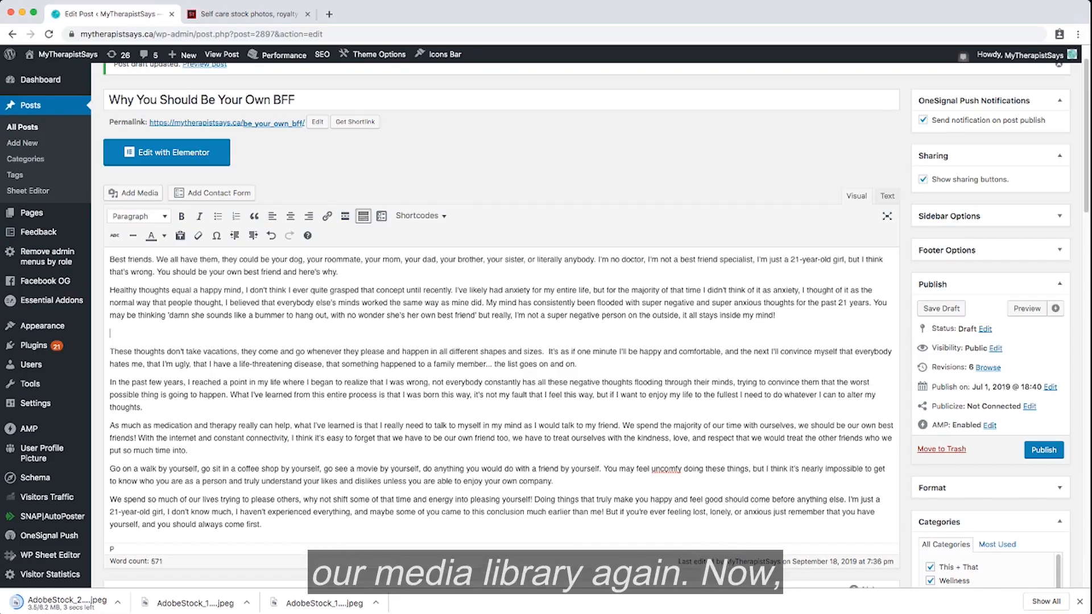
Insert the pink heart photo below the second paragraph via Add Media.
left_click(133, 193)
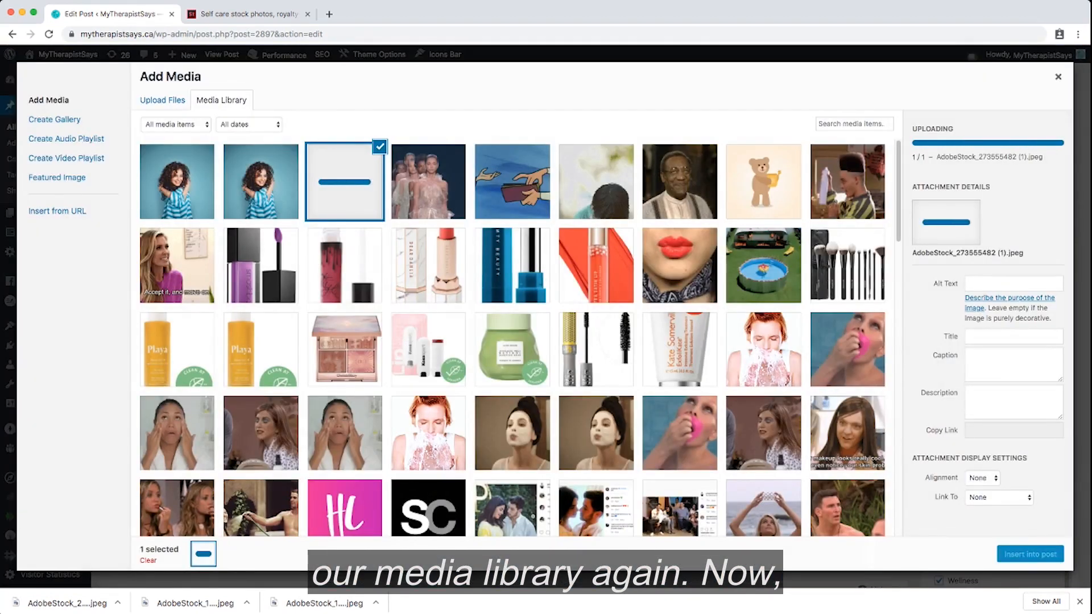
left_click(1057, 77)
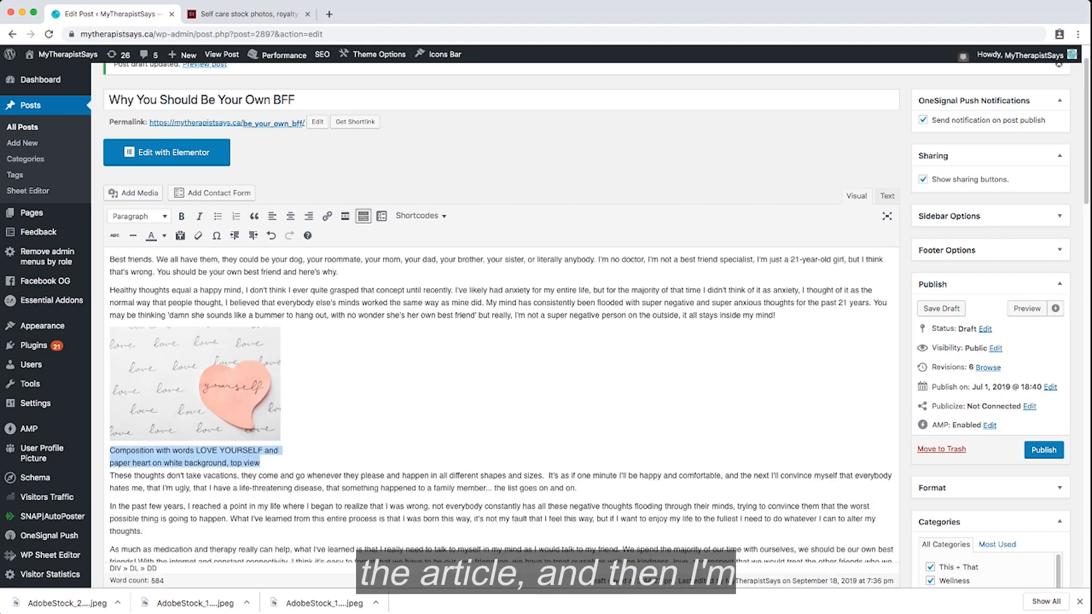
Align the heart photo center and give it a custom 800-pixel width.
left_click(193, 383)
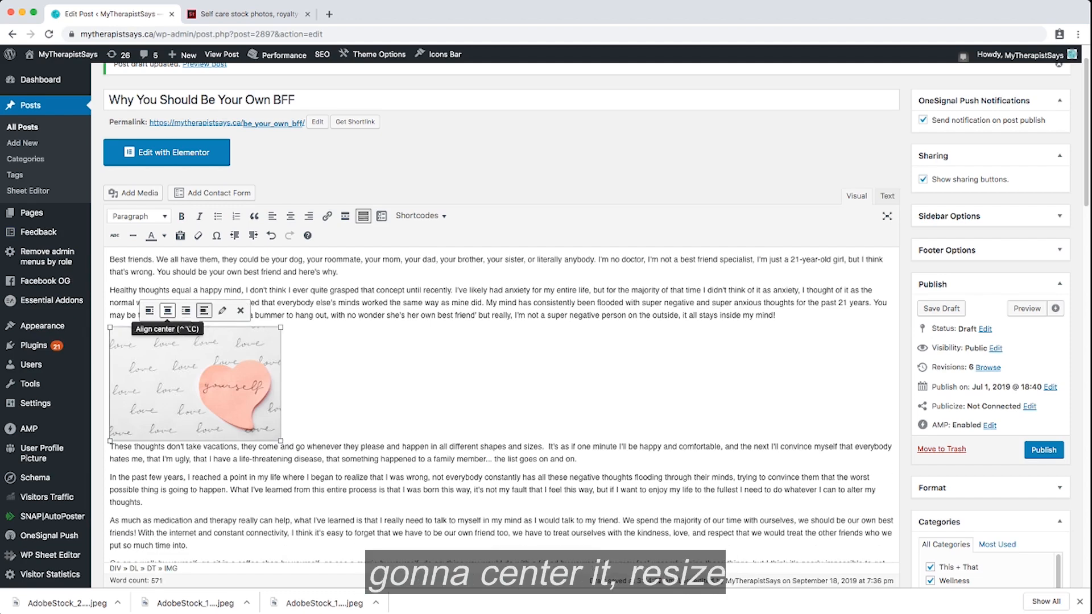
left_click(186, 309)
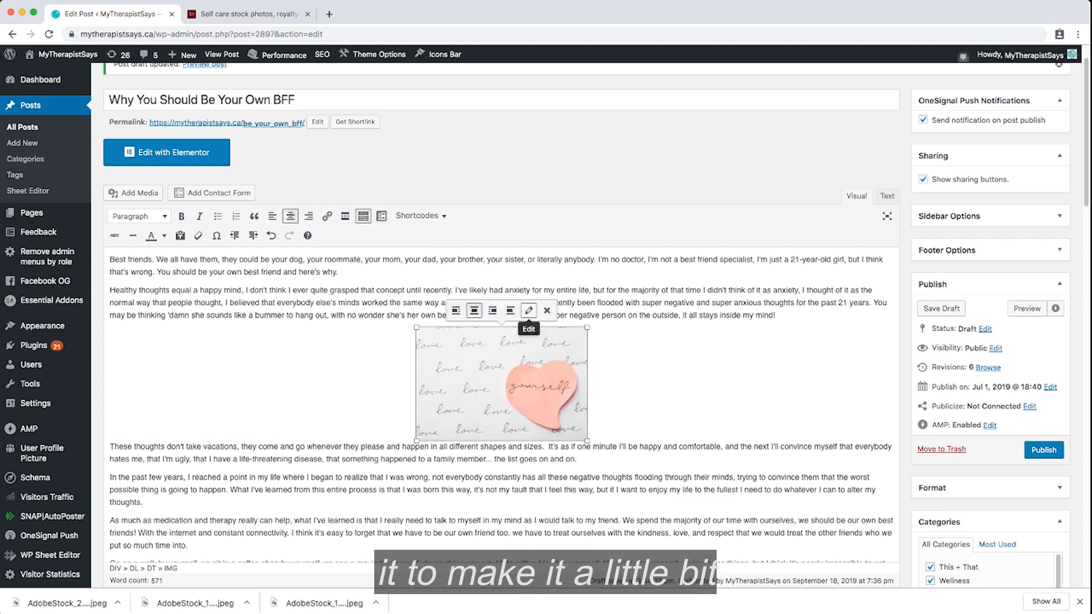
left_click(528, 310)
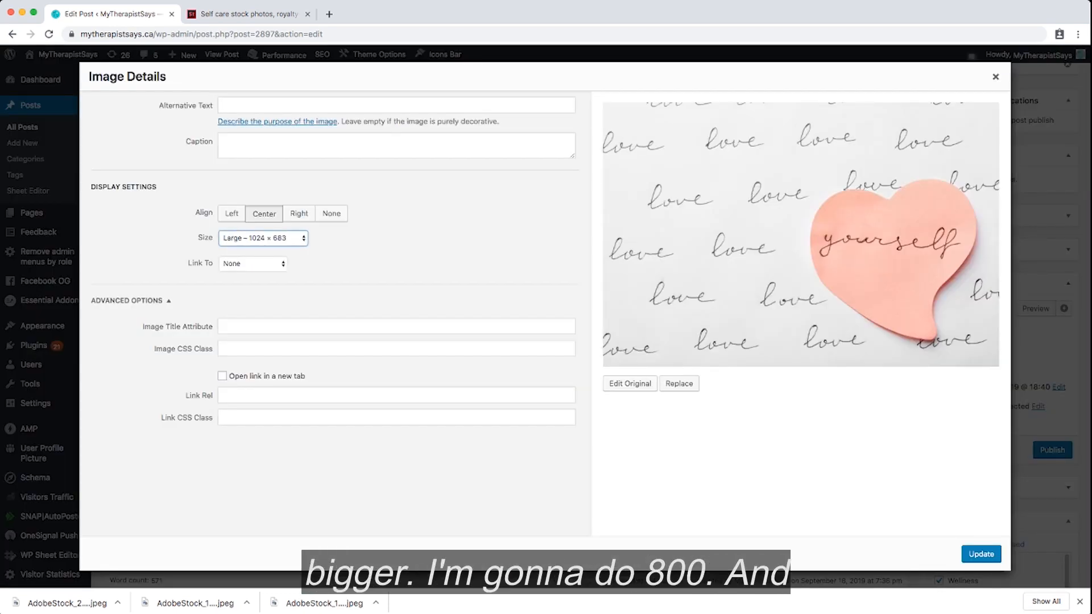
left_click(263, 237)
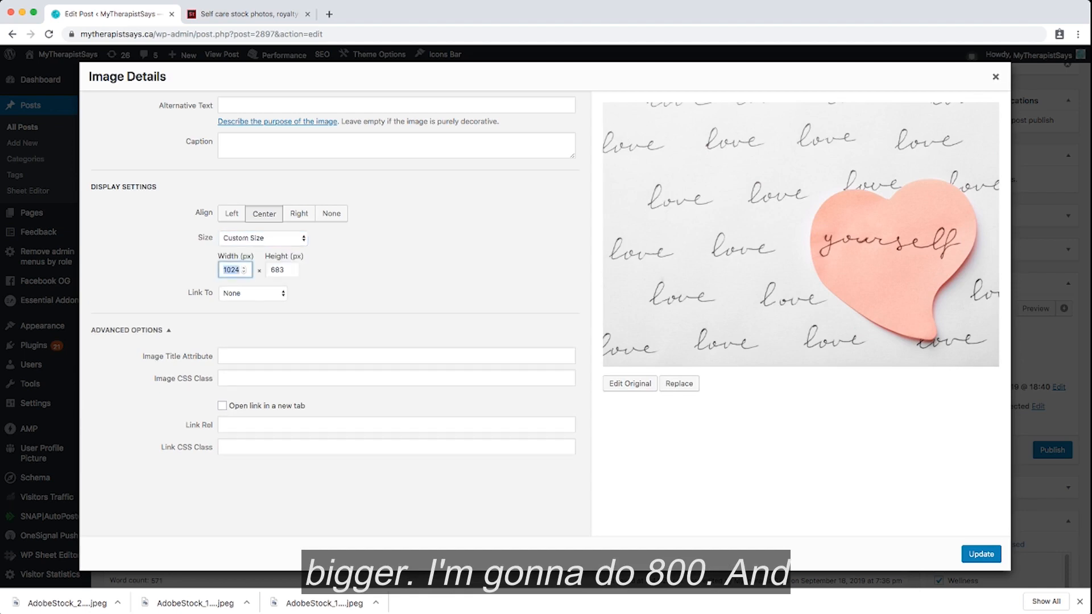
type("800")
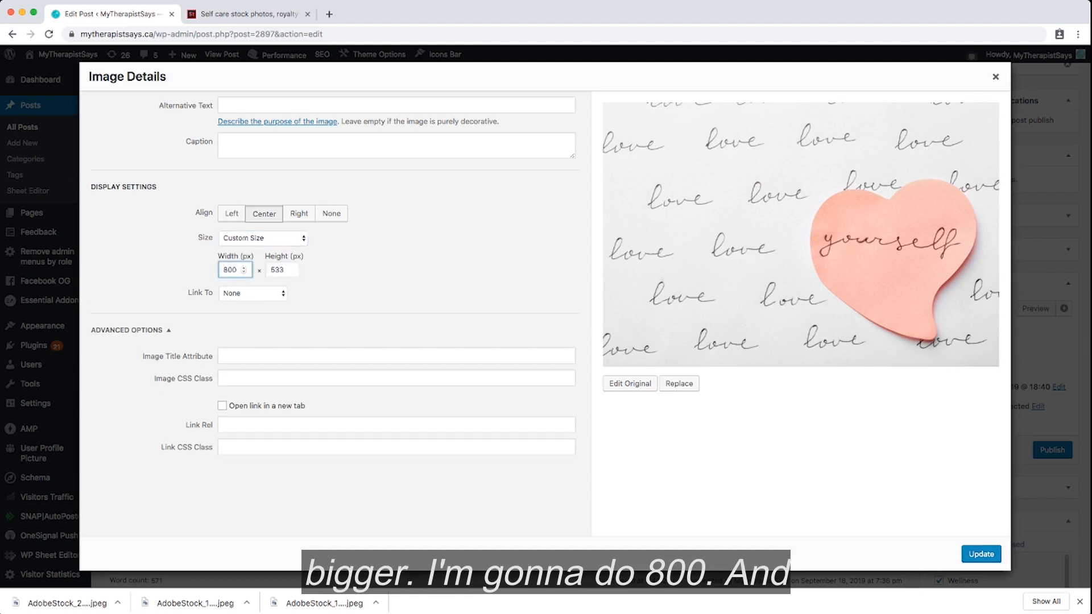
left_click(981, 553)
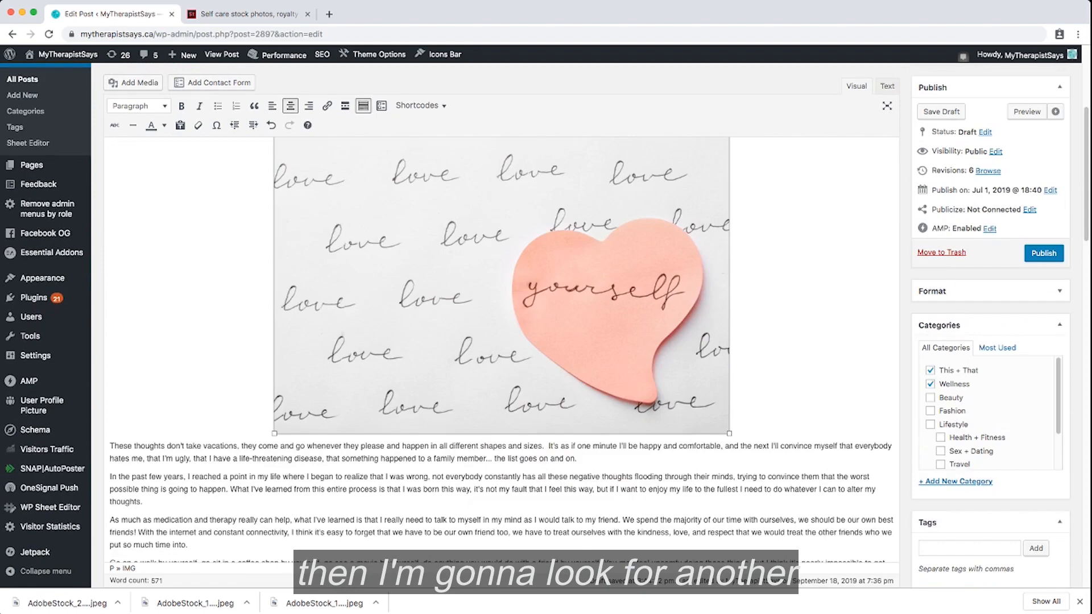
left_click(246, 14)
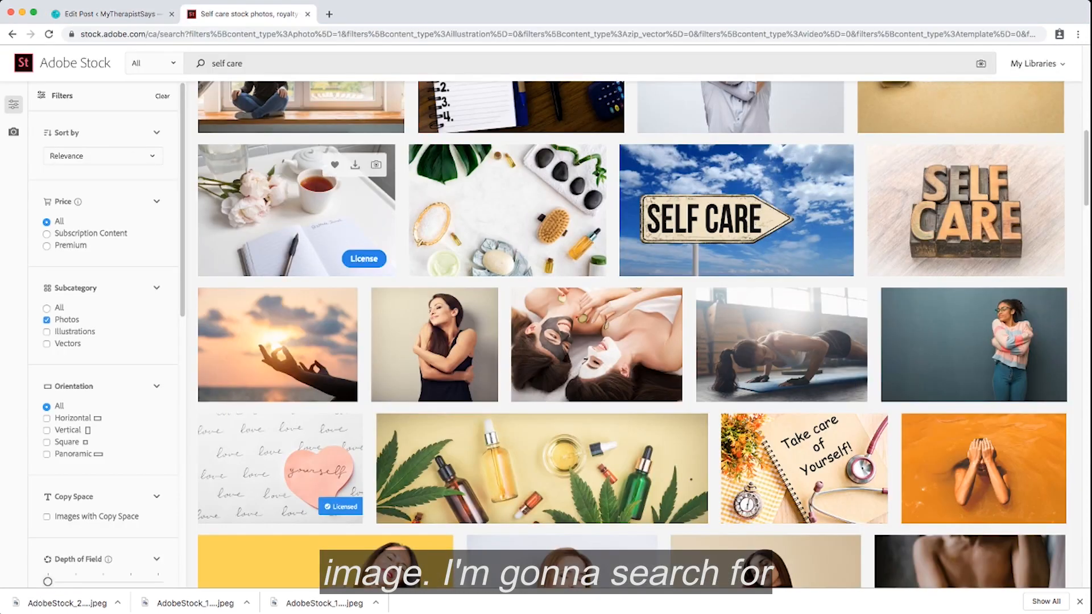
Search Adobe Stock photos for 'friend' and browse through the results.
scroll("down", 3)
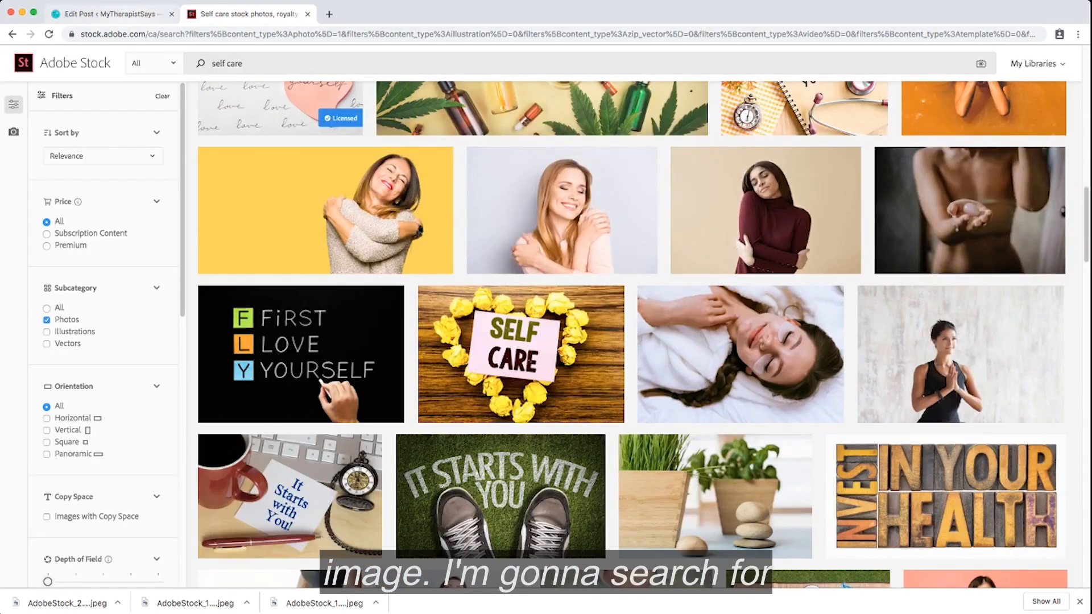
type("friend")
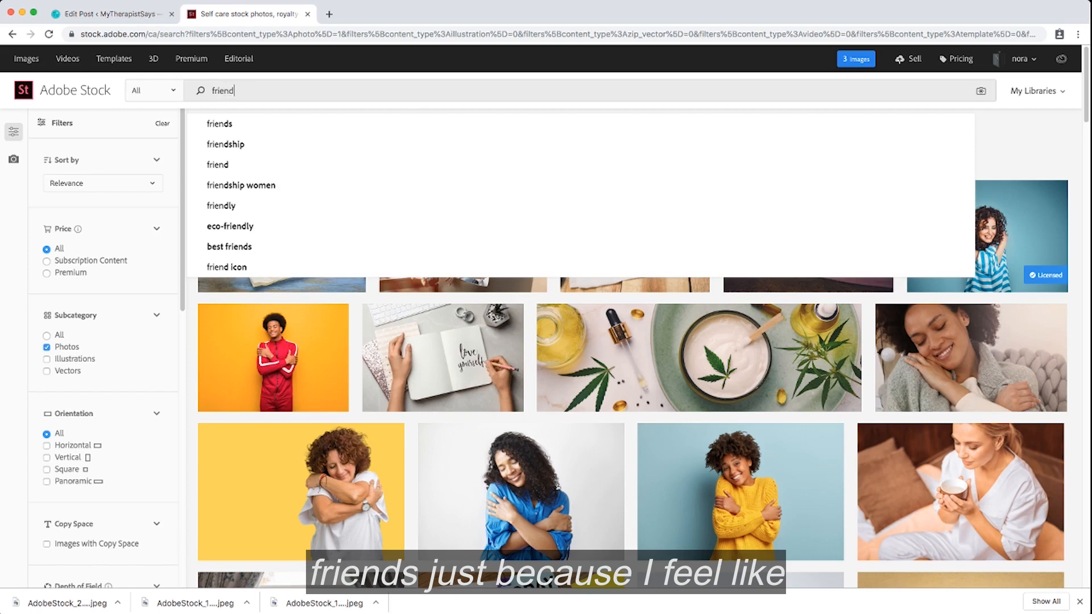
left_click(219, 124)
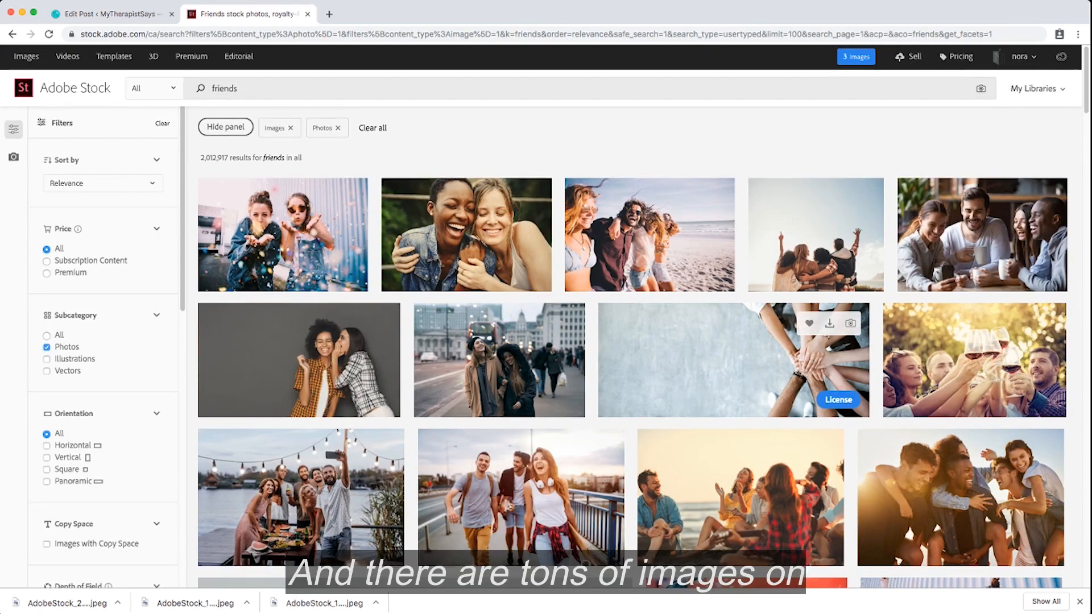
scroll("down", 3)
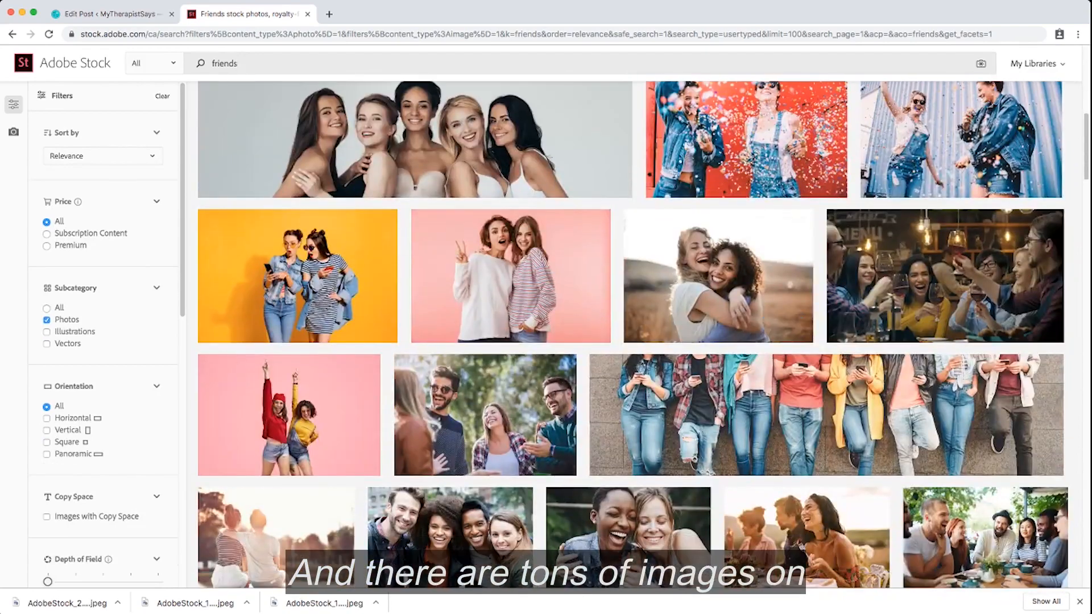
scroll("down", 3)
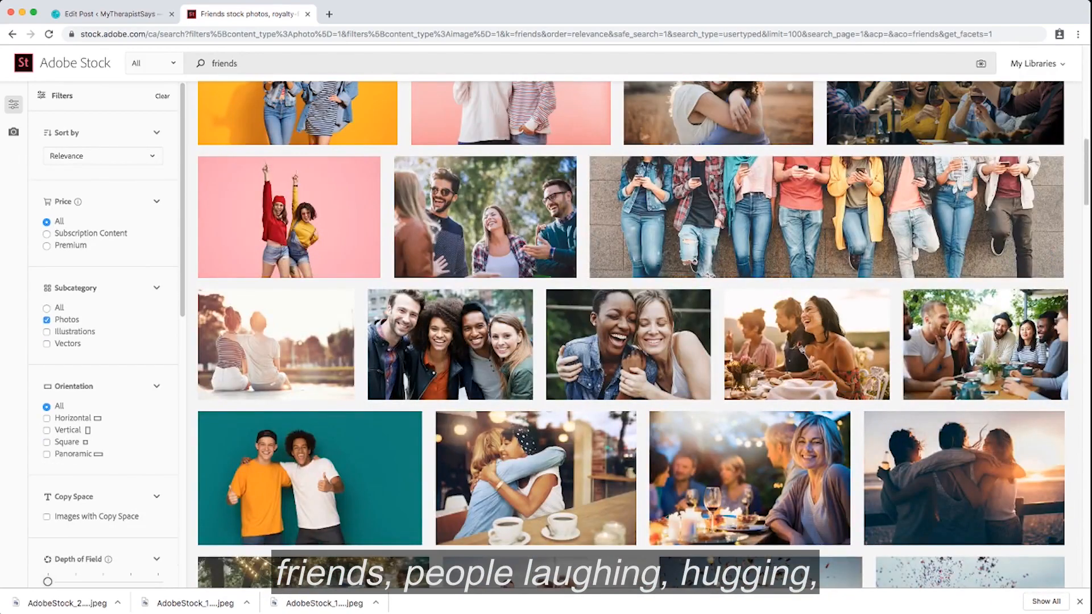
scroll("down", 3)
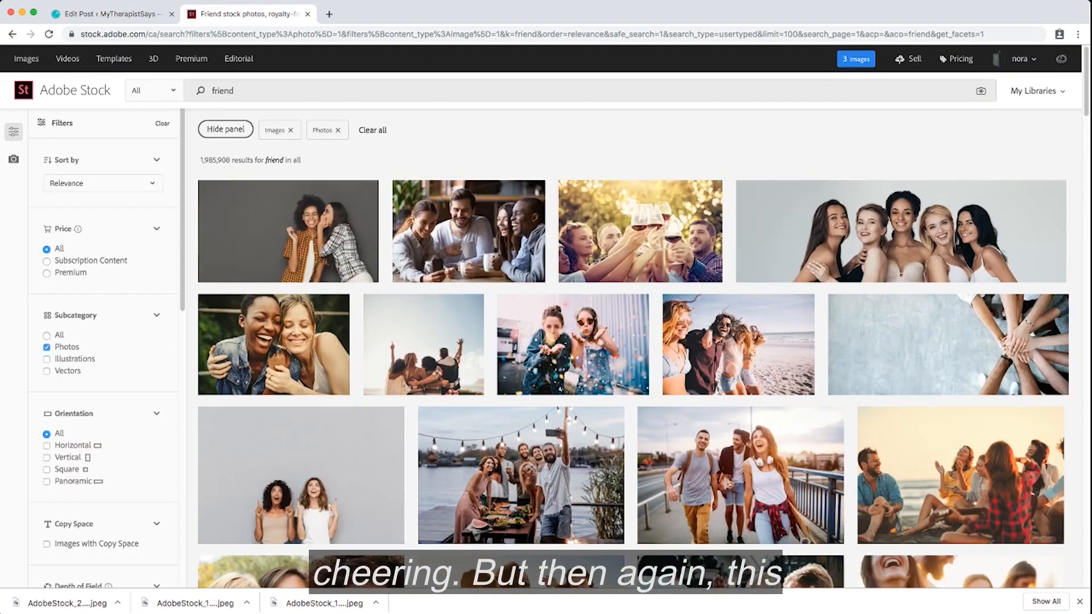
scroll("down", 3)
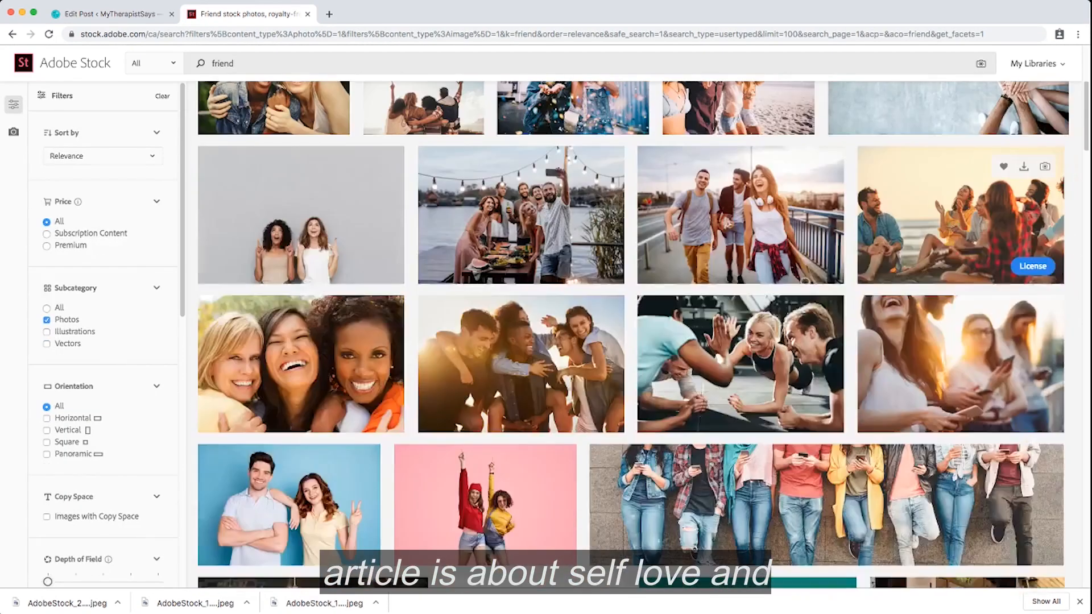
scroll("down", 3)
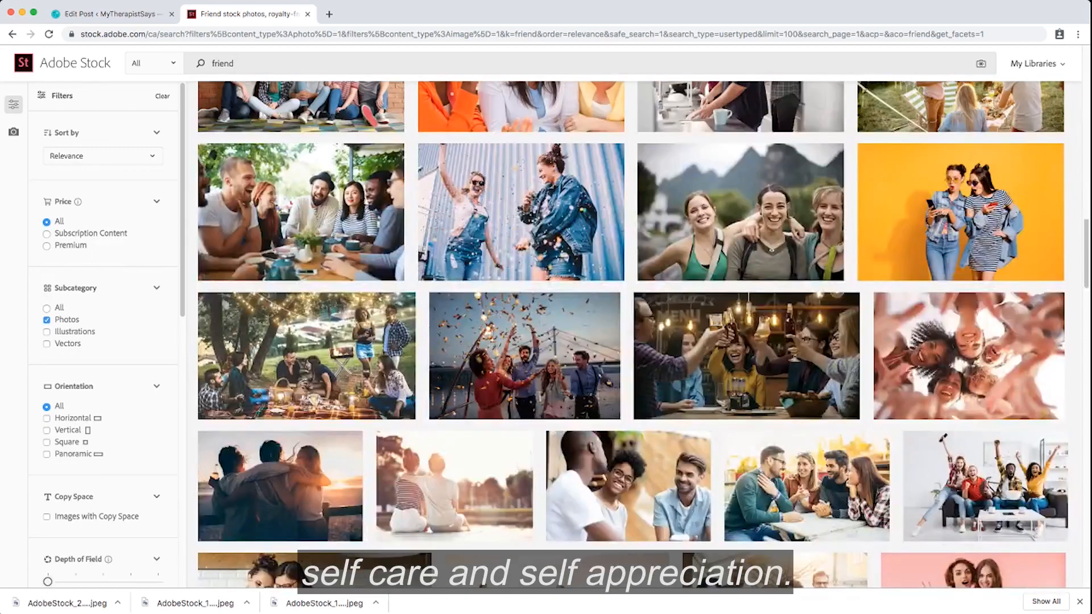
scroll("down", 3)
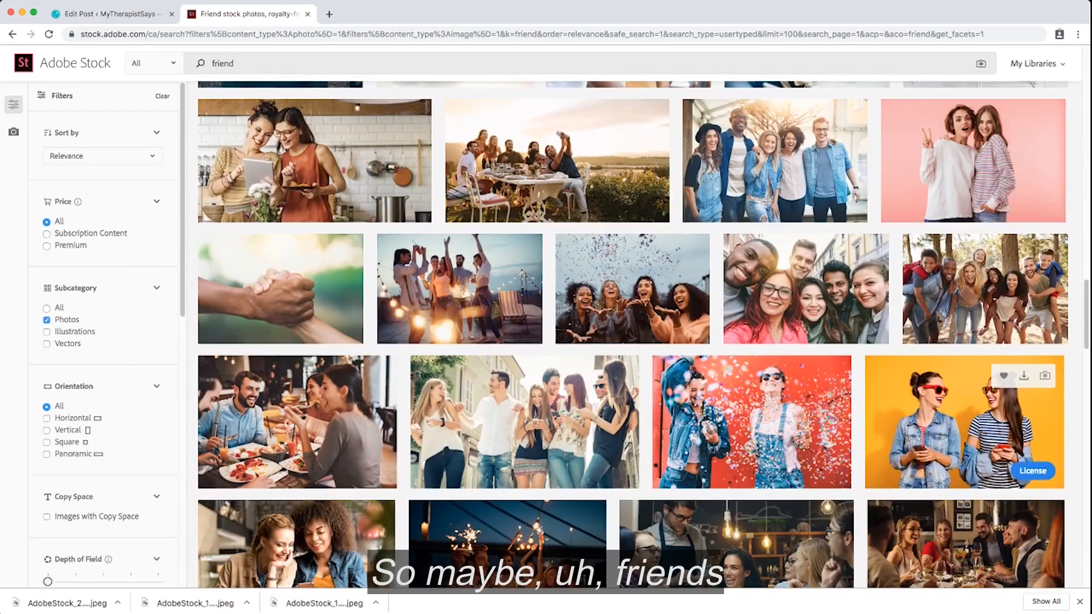
scroll("down", 3)
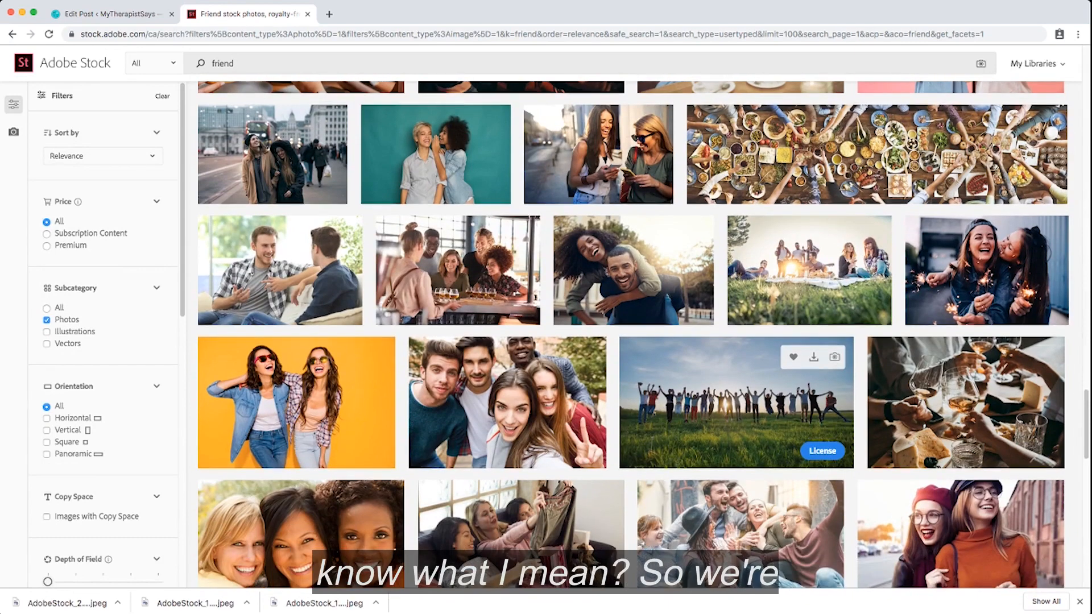
type("se")
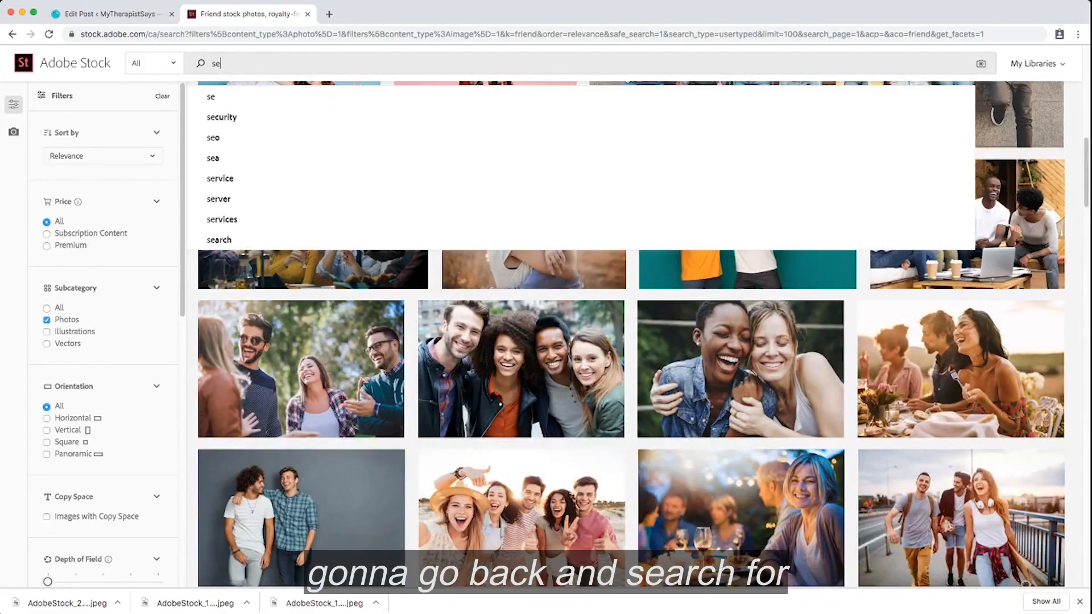
Search 'self love' and license the 'Hey! You're Awesome' card photo.
type("self love")
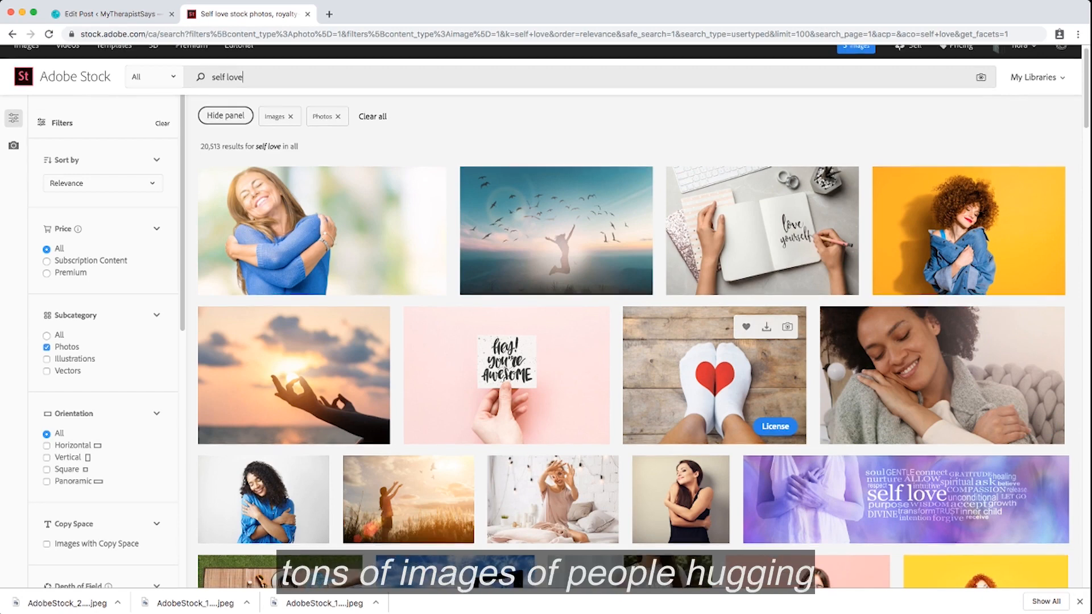
scroll("down", 3)
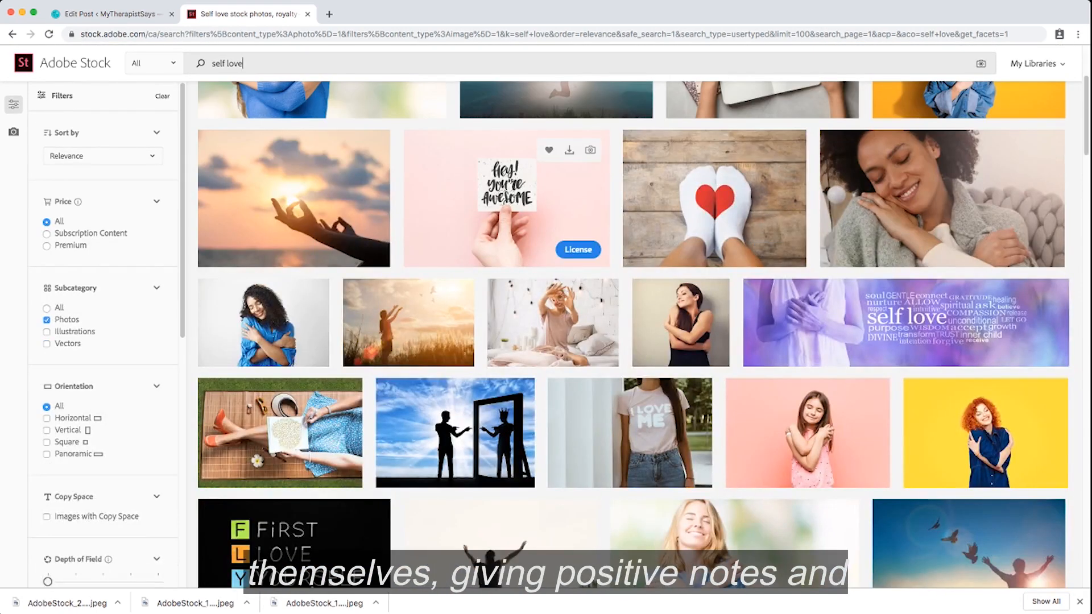
mouse_move(407, 322)
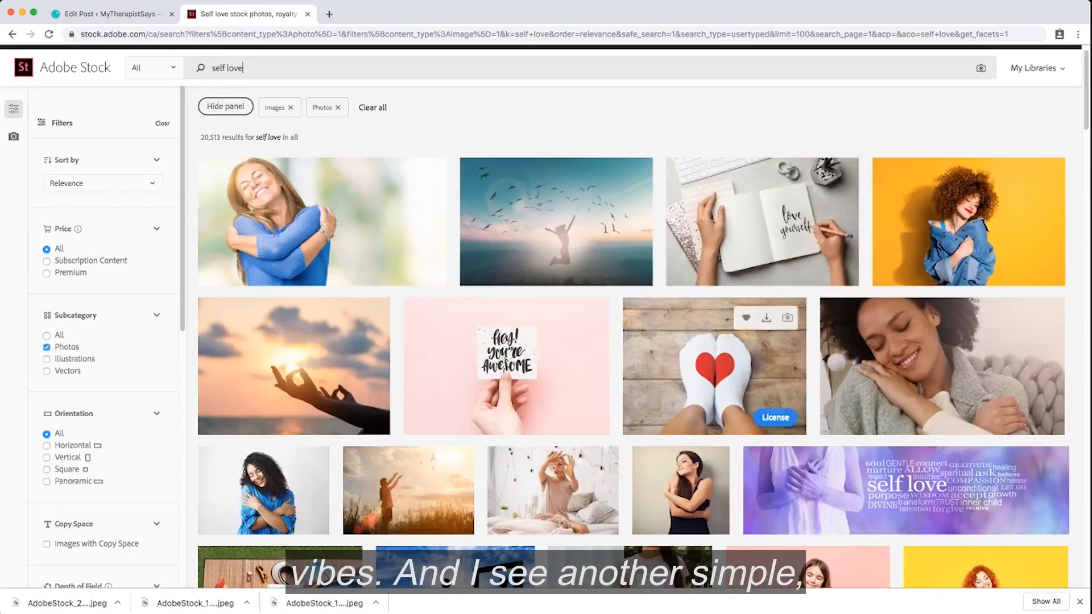
mouse_move(506, 366)
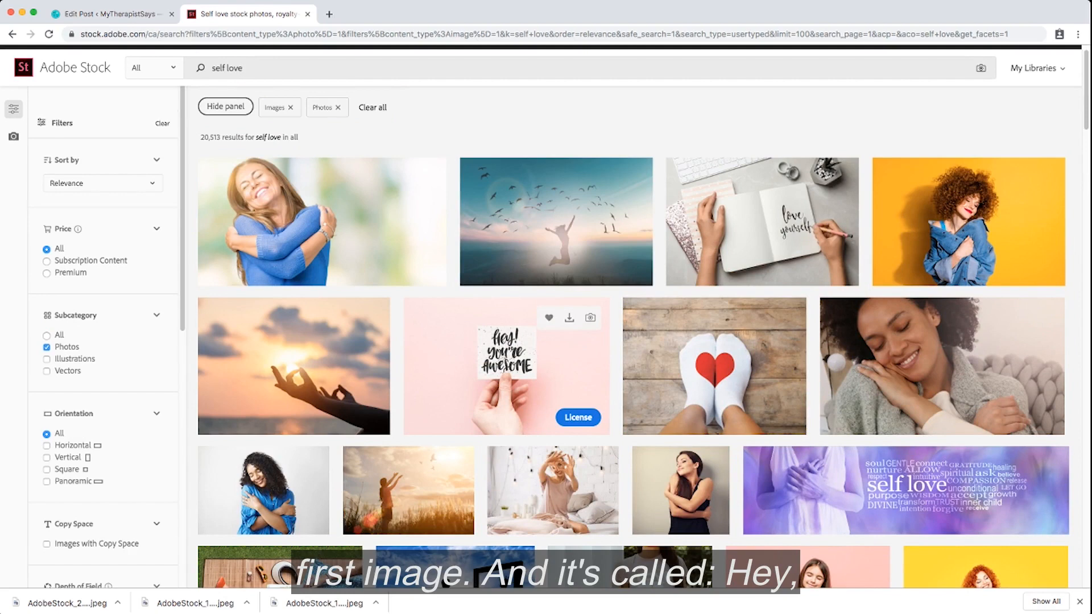
left_click(577, 416)
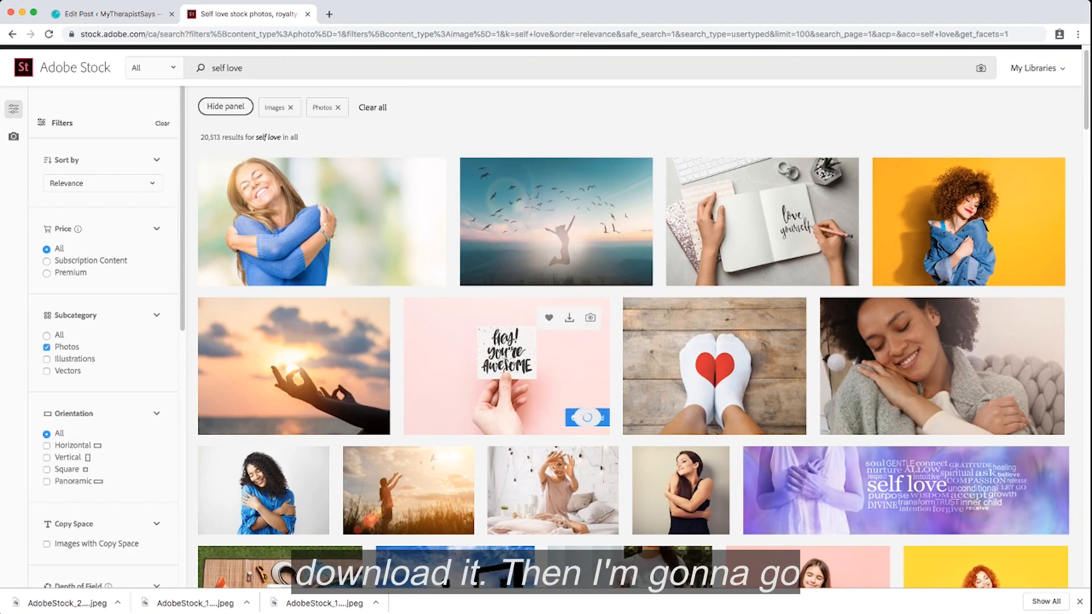
left_click(569, 318)
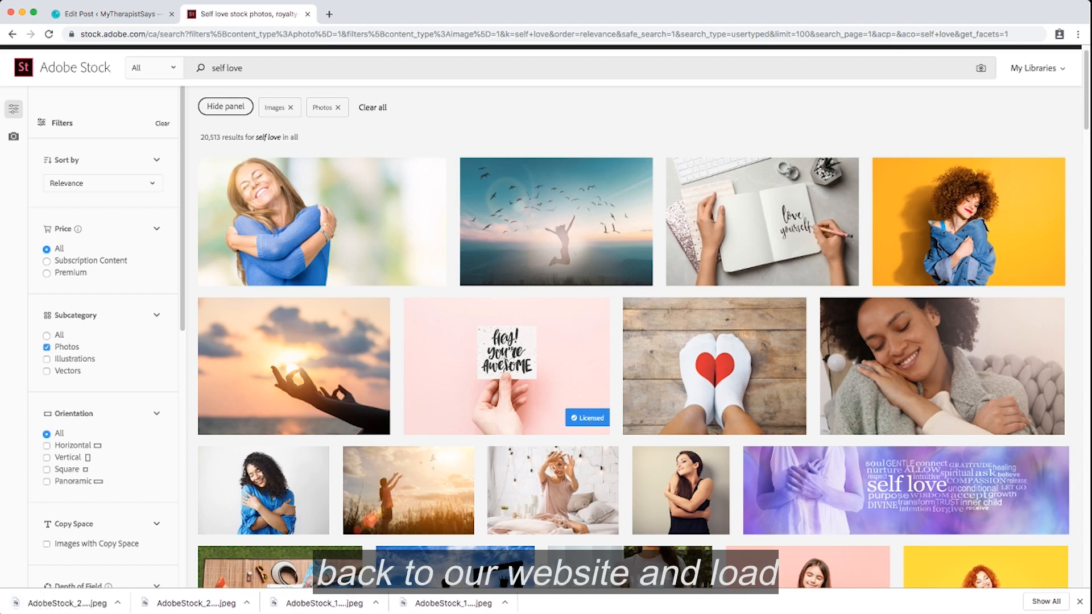
left_click(108, 13)
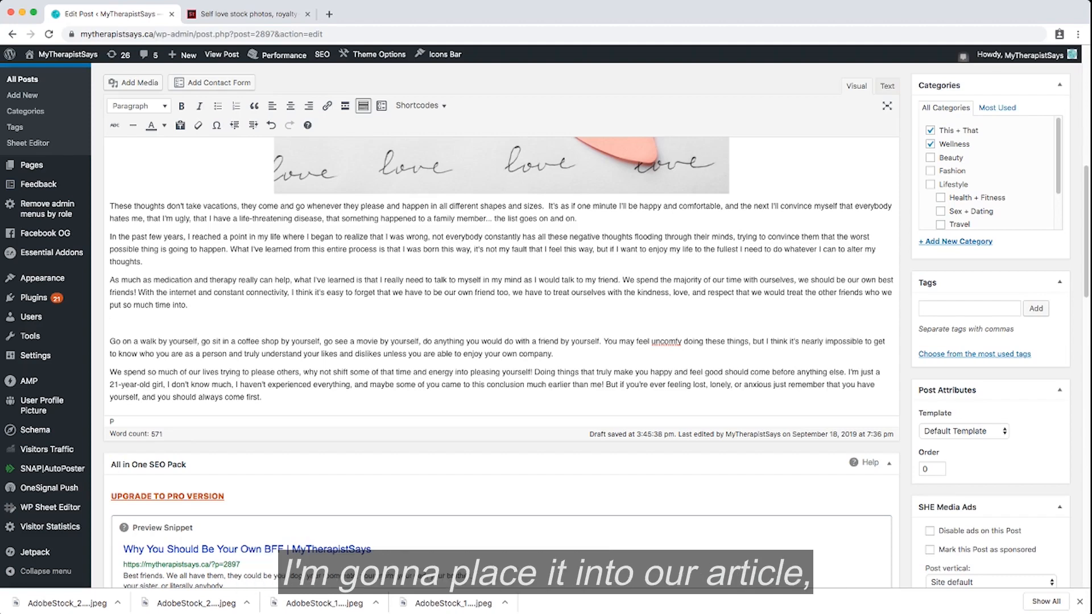
Insert the 'Hey! You're Awesome' photo, centered at a custom size, below the medication paragraph.
left_click(133, 82)
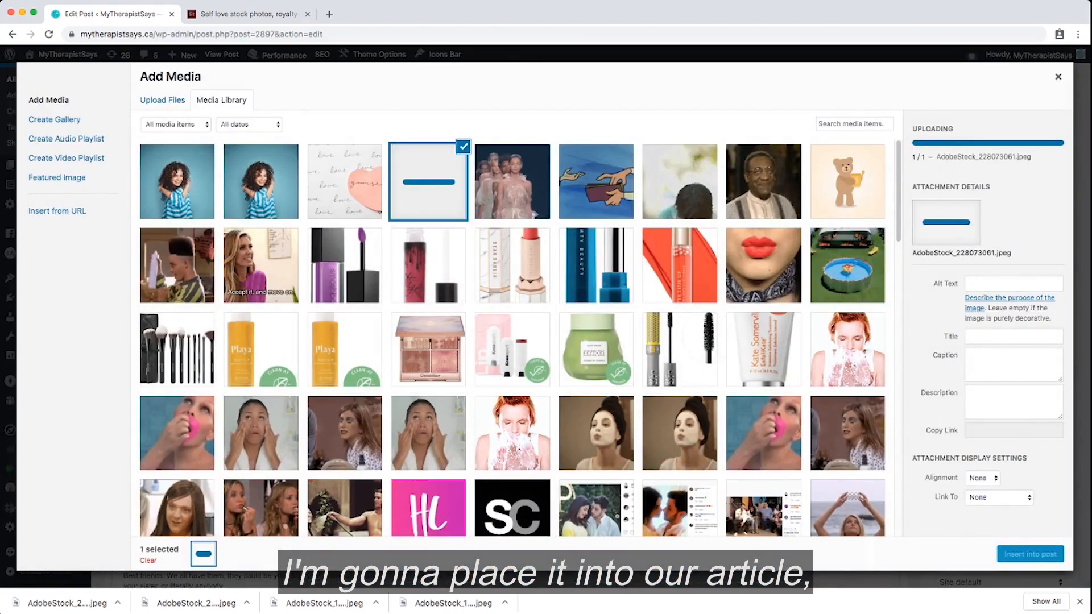
left_click(1029, 553)
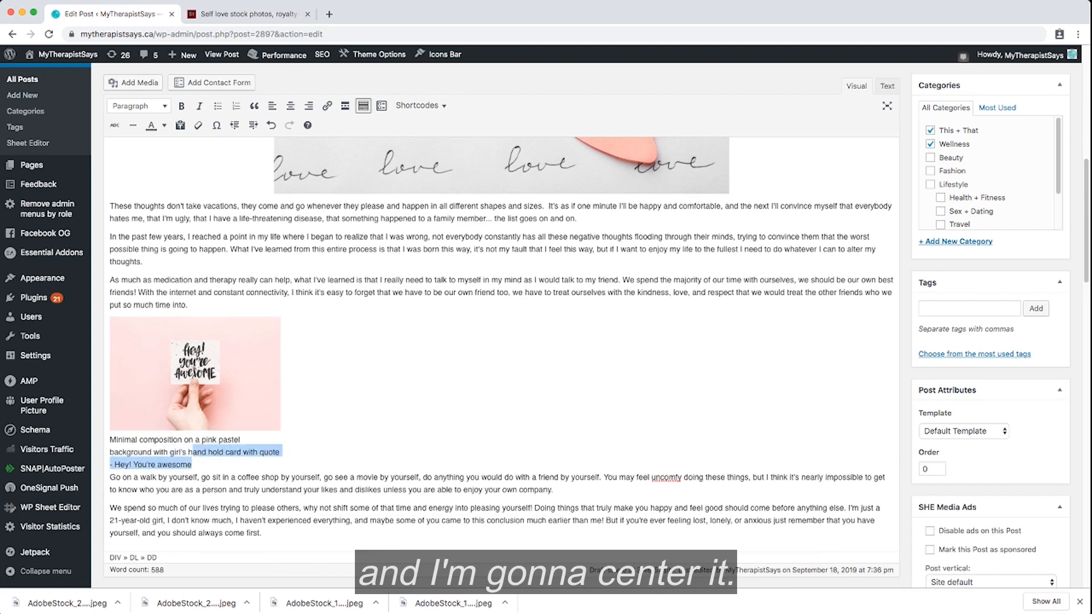
left_click(195, 373)
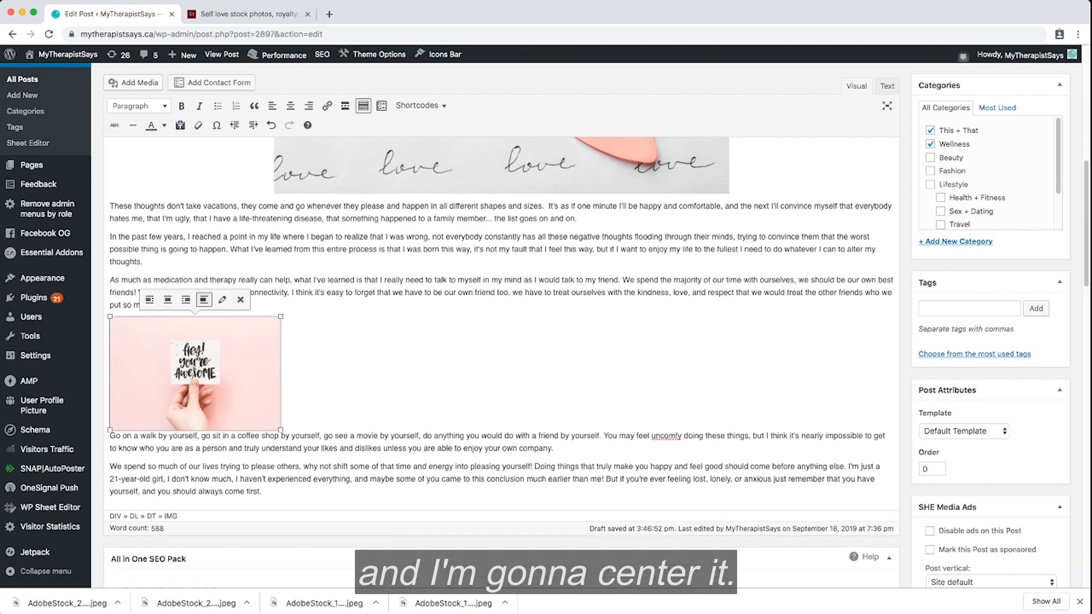
scroll("up", 3)
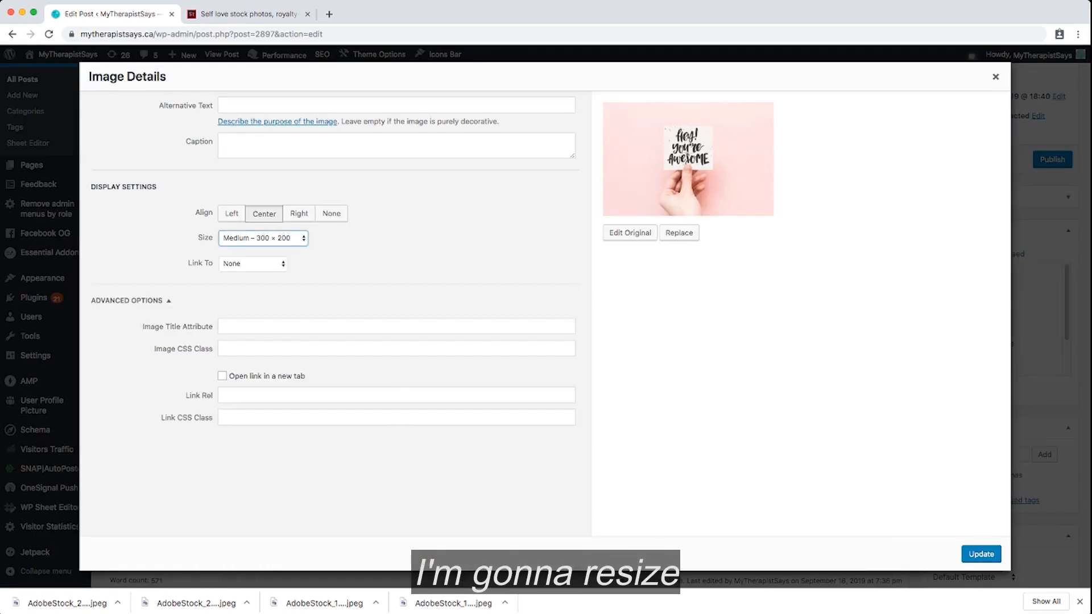
left_click(262, 237)
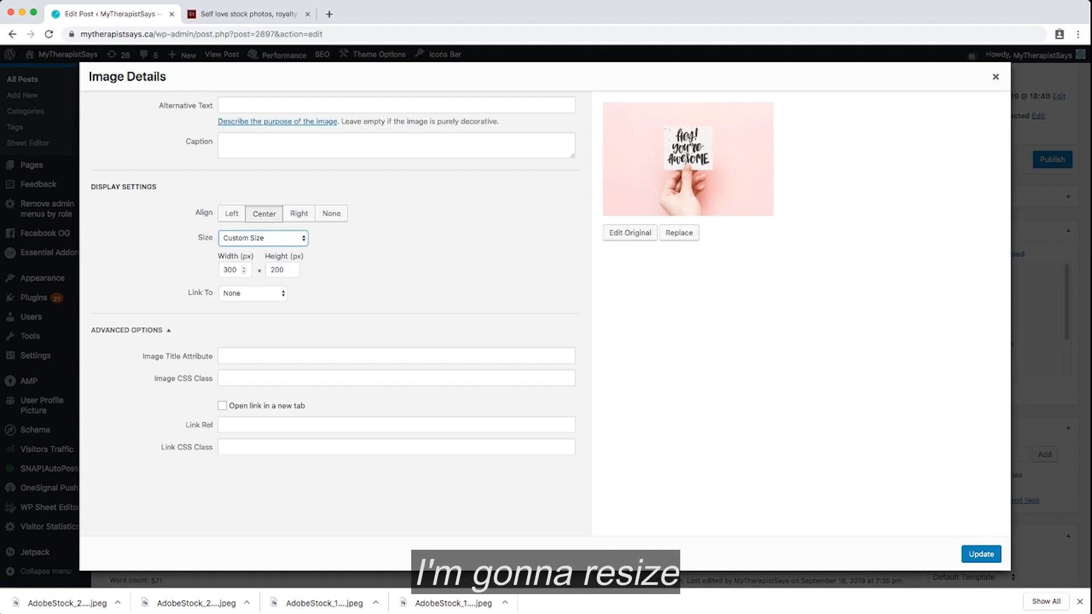
left_click(979, 553)
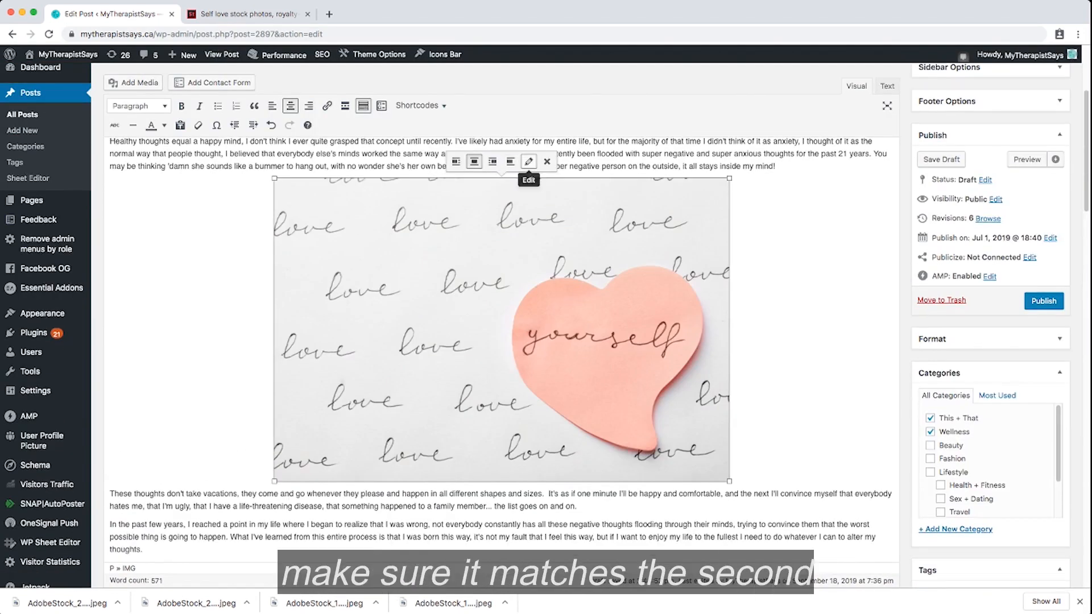
Confirm the heart image is centered at 600 × 400 and update it.
left_click(529, 161)
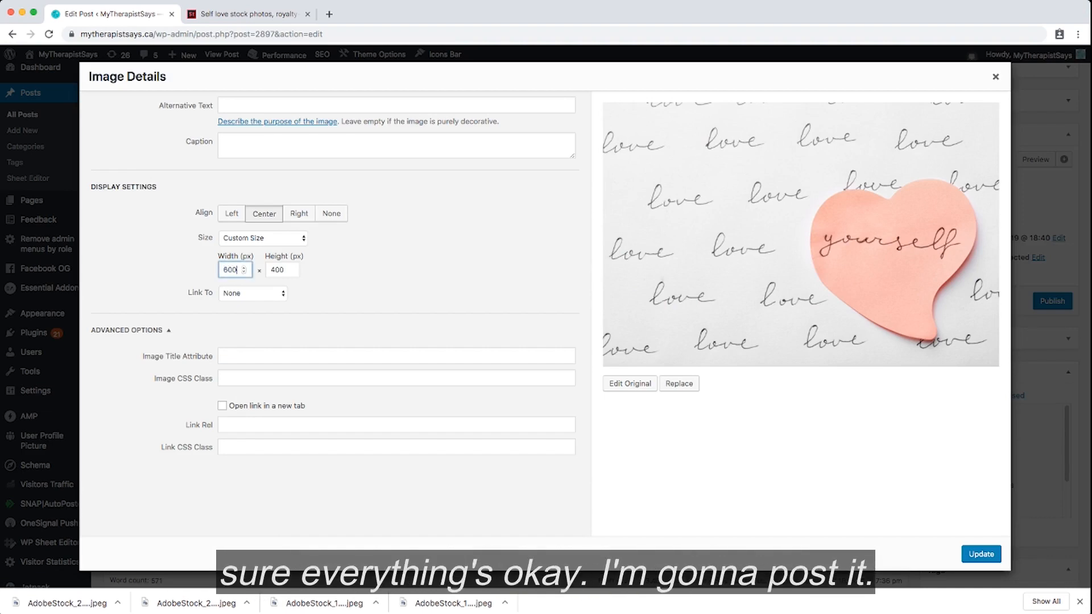
left_click(979, 553)
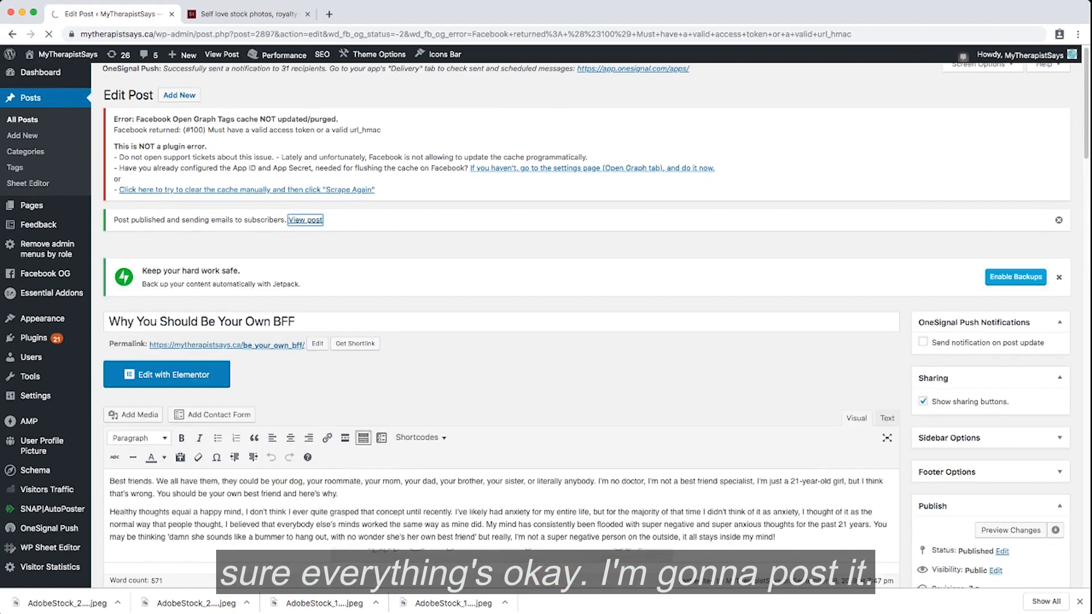
View the live 'Why You Should Be Your Own BFF' post and scroll through both centred photos.
left_click(305, 219)
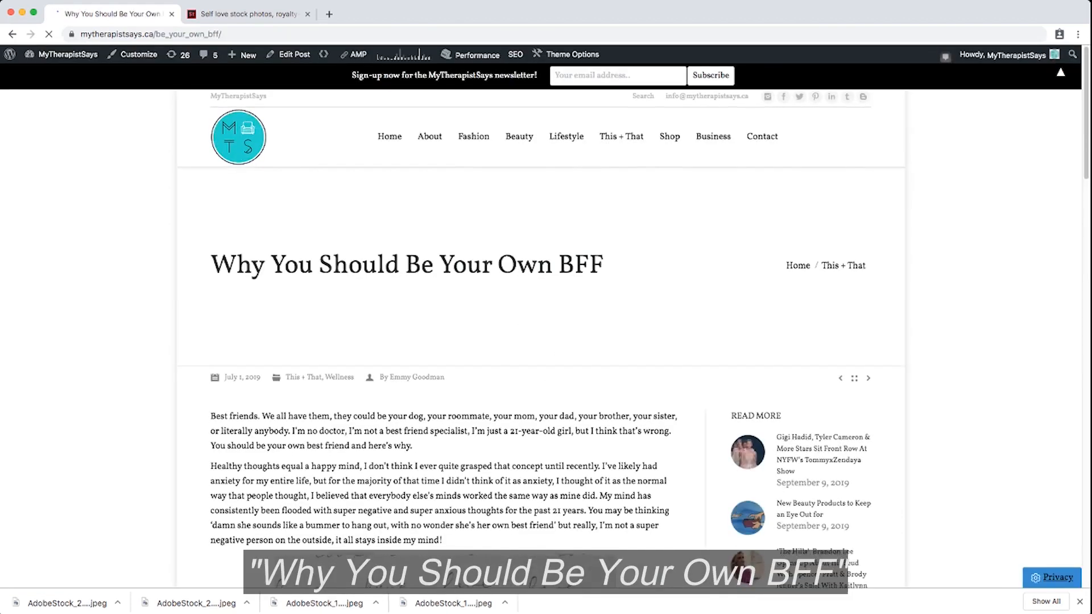
scroll("down", 3)
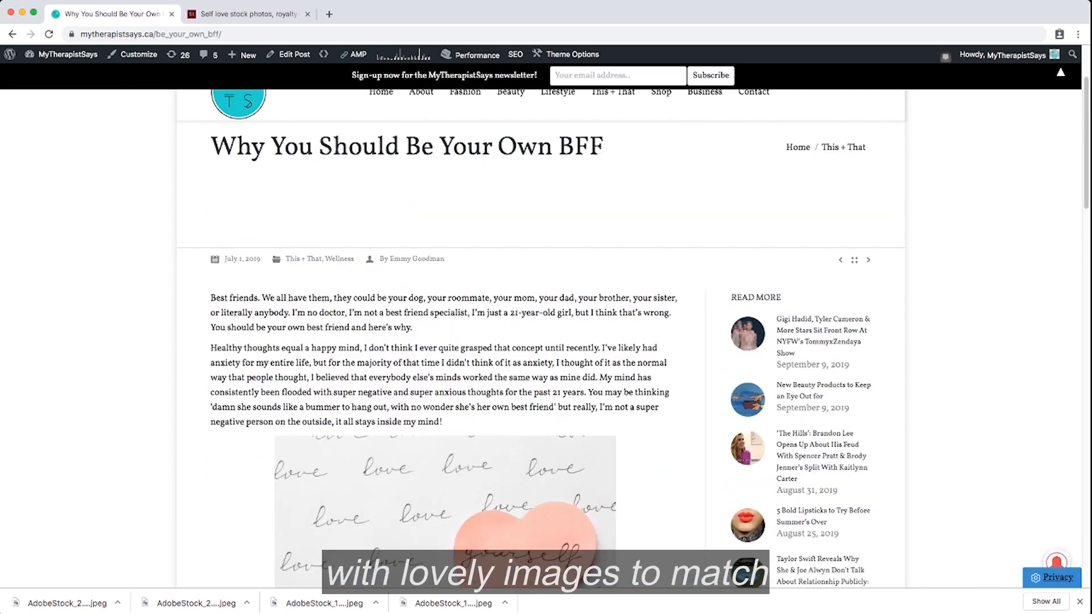
scroll("down", 3)
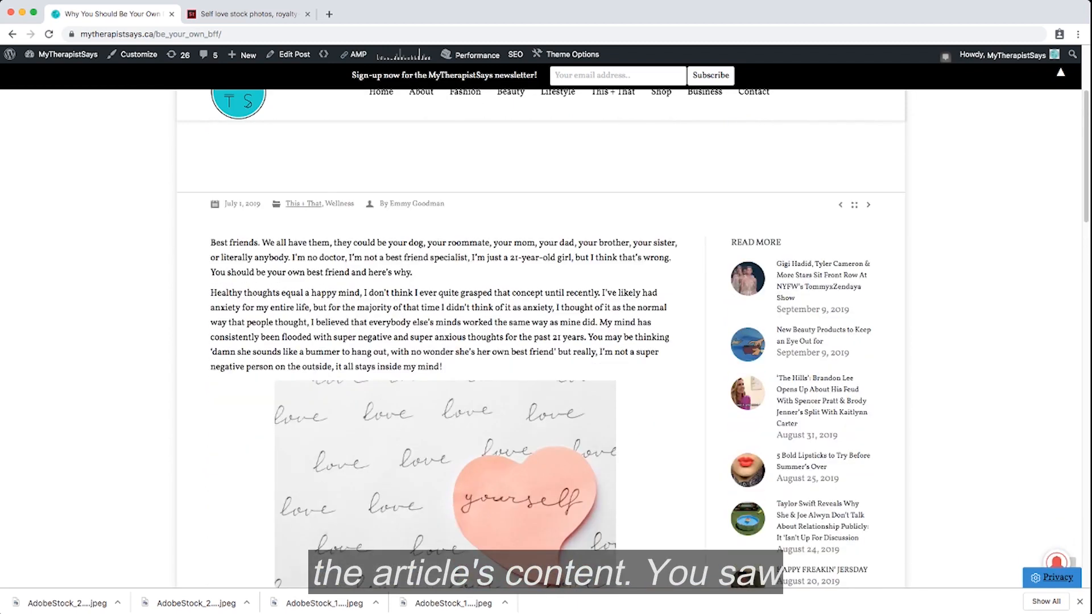
scroll("down", 3)
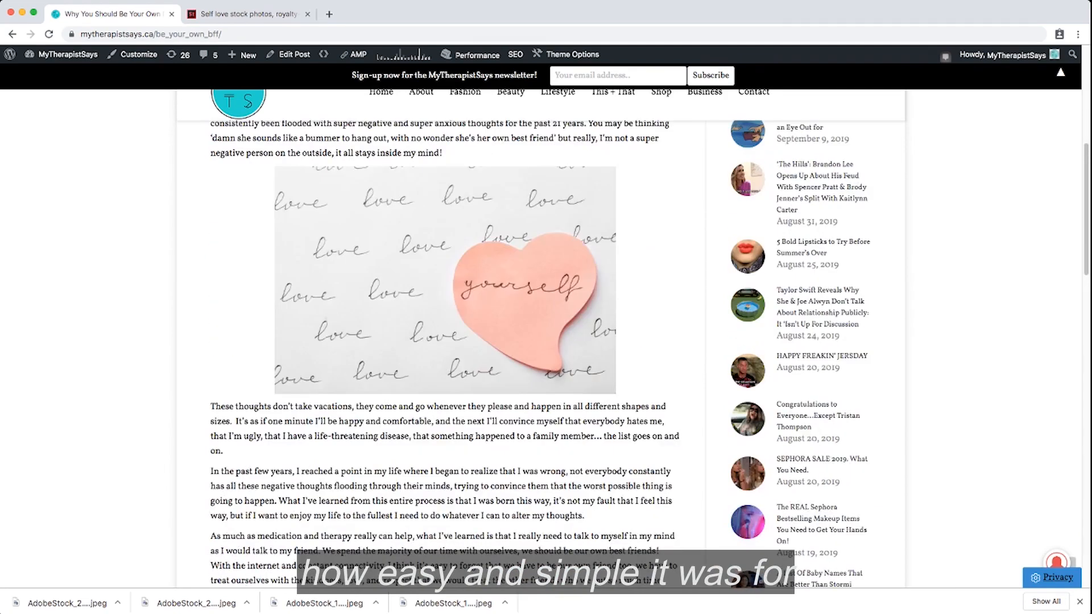
scroll("down", 3)
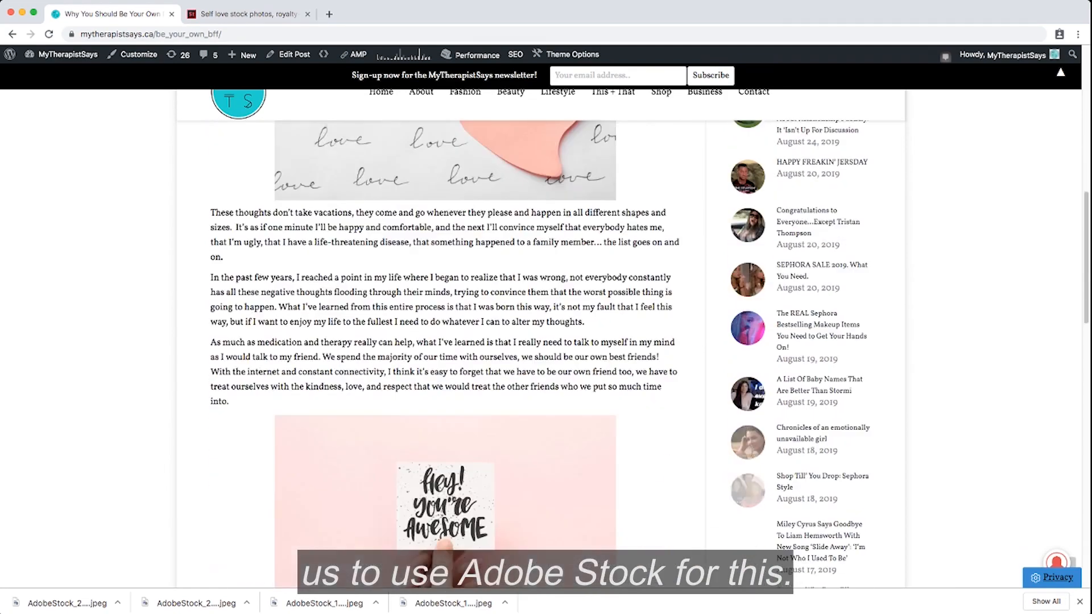